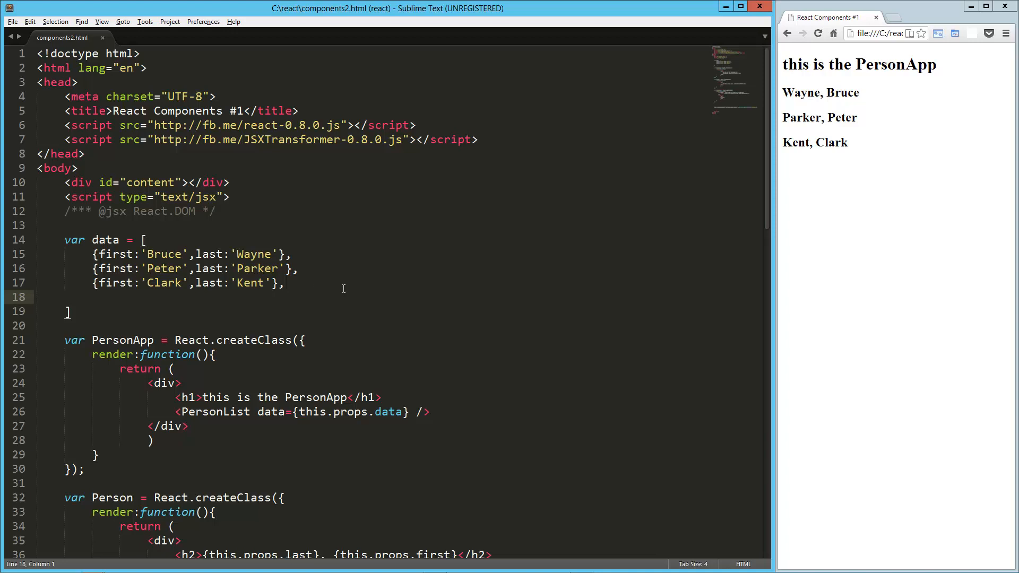
Step: Scroll to and highlight the hard-coded data array passed to PersonList
scroll(down, 3)
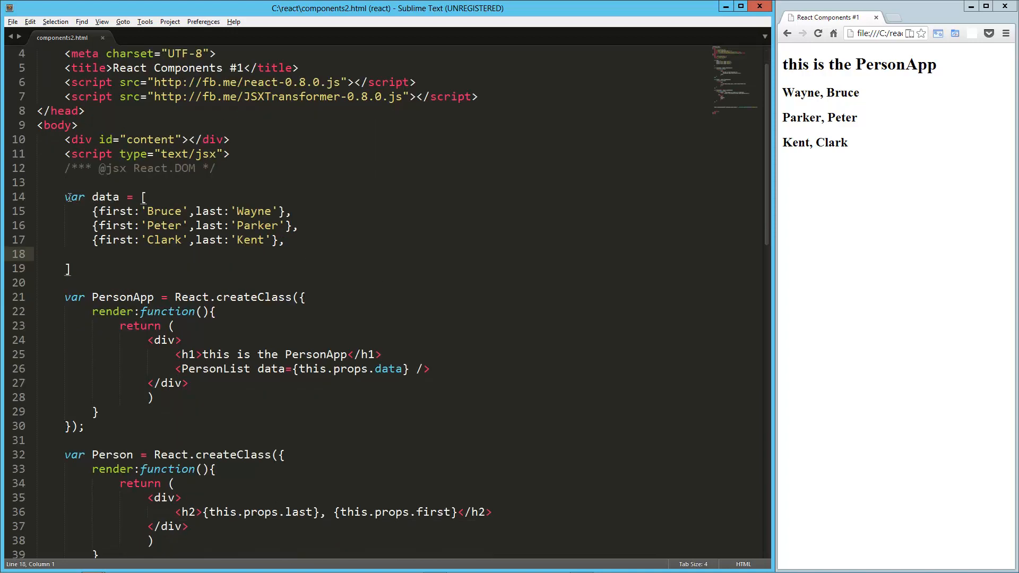
click(174, 269)
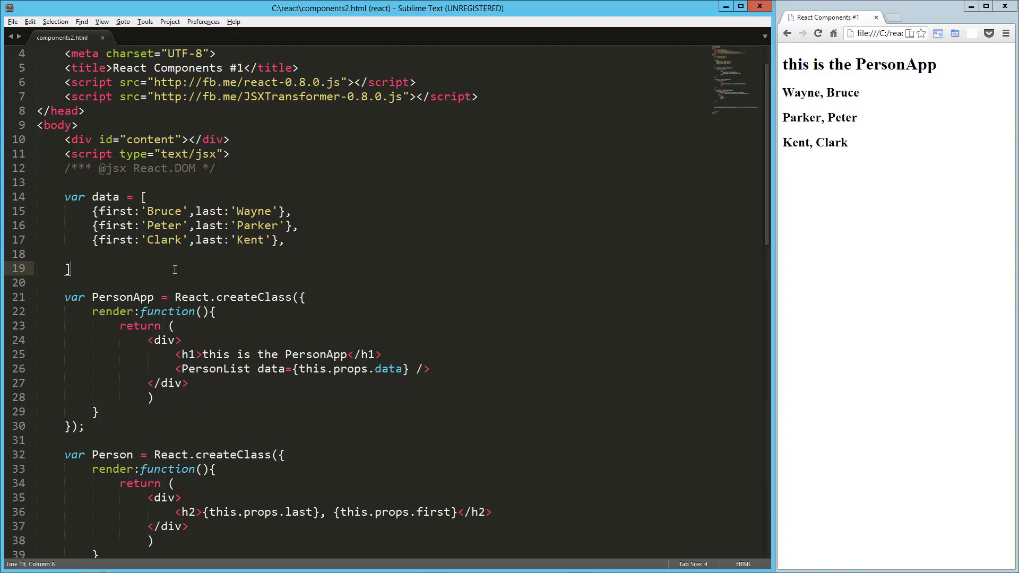
scroll(down, 3)
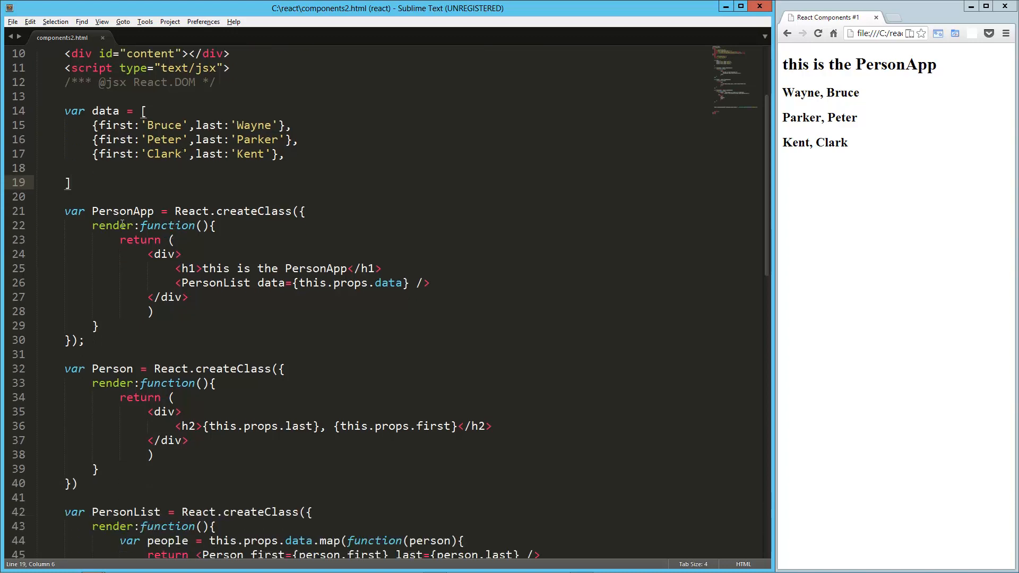
drag(64, 211, 83, 340)
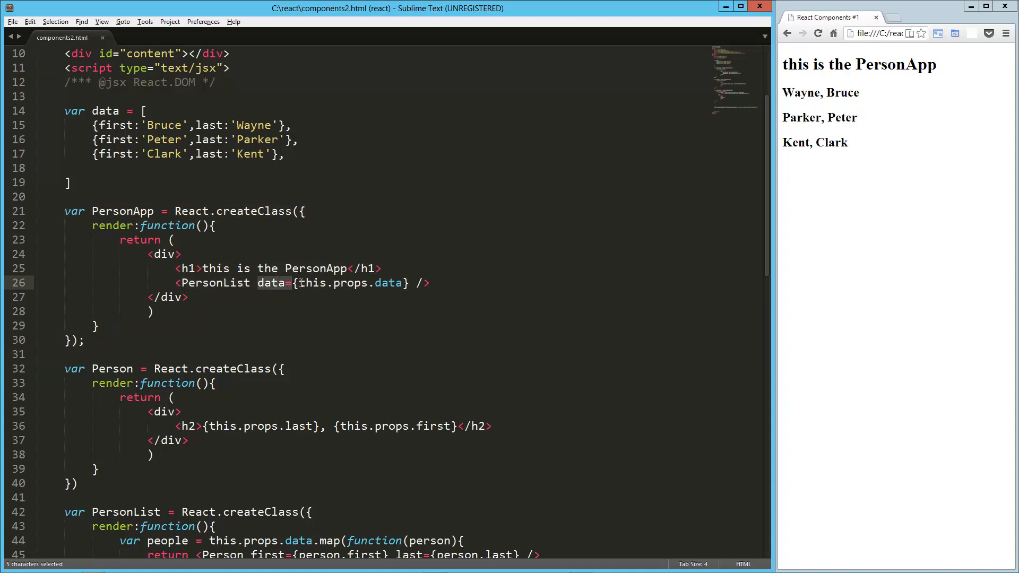
scroll(down, 3)
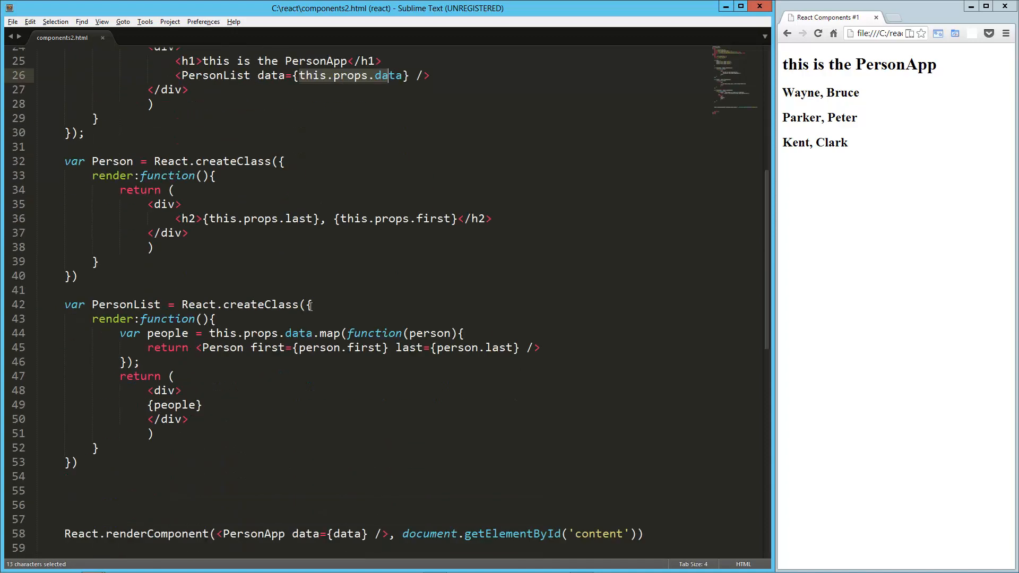
scroll(down, 3)
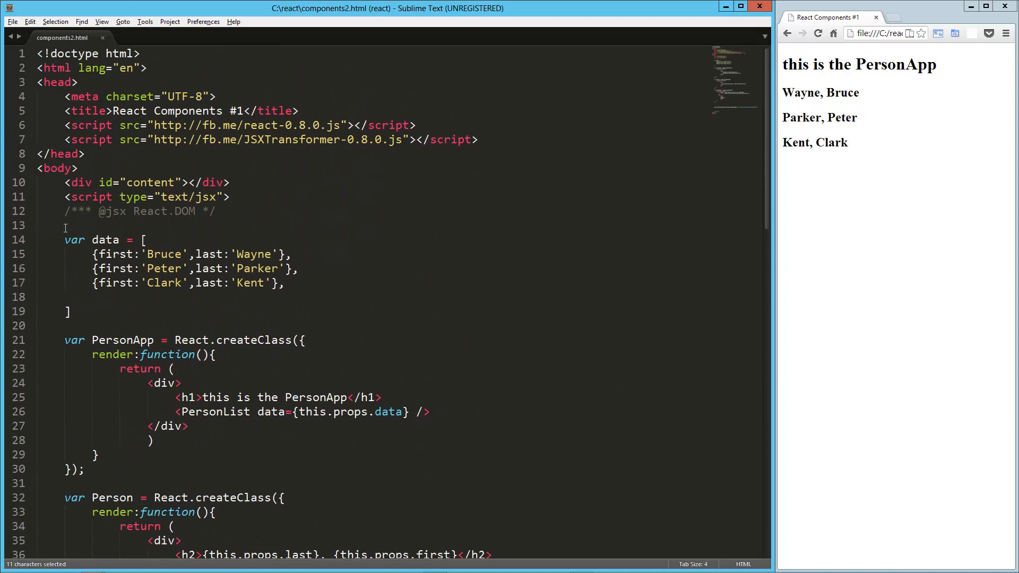
scroll(down, 3)
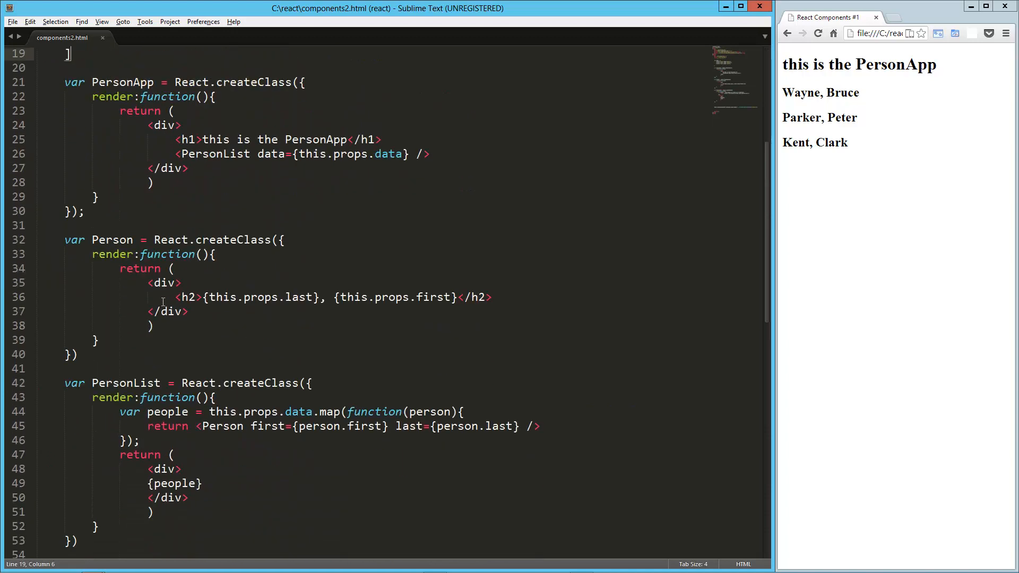
mouse_move(192, 308)
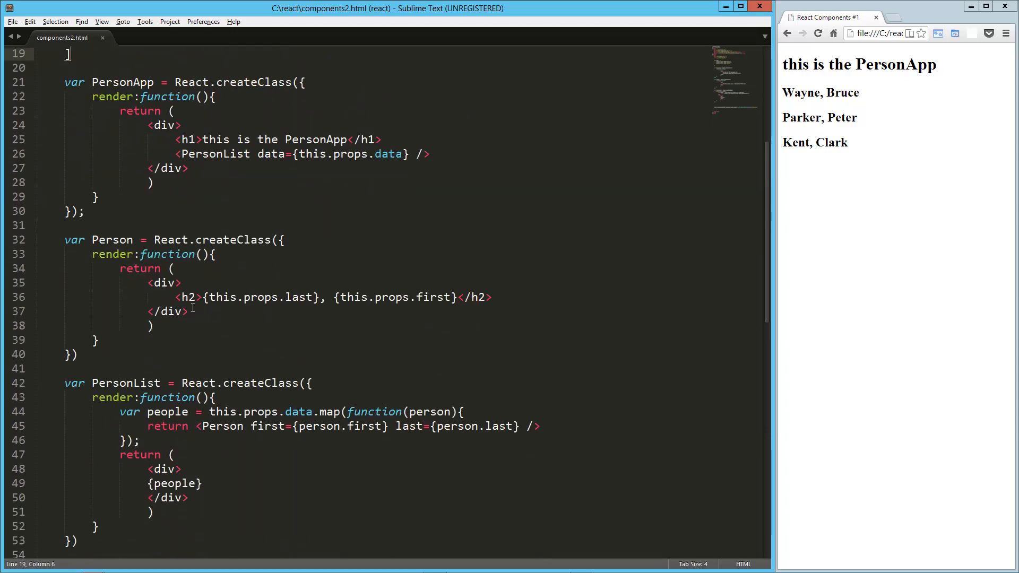
scroll(down, 3)
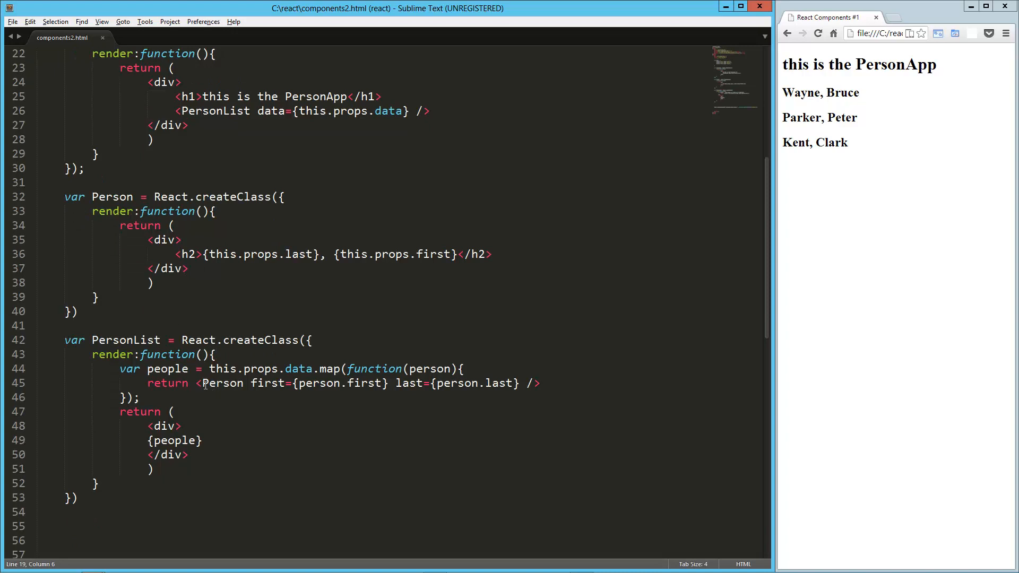
double_click(243, 254)
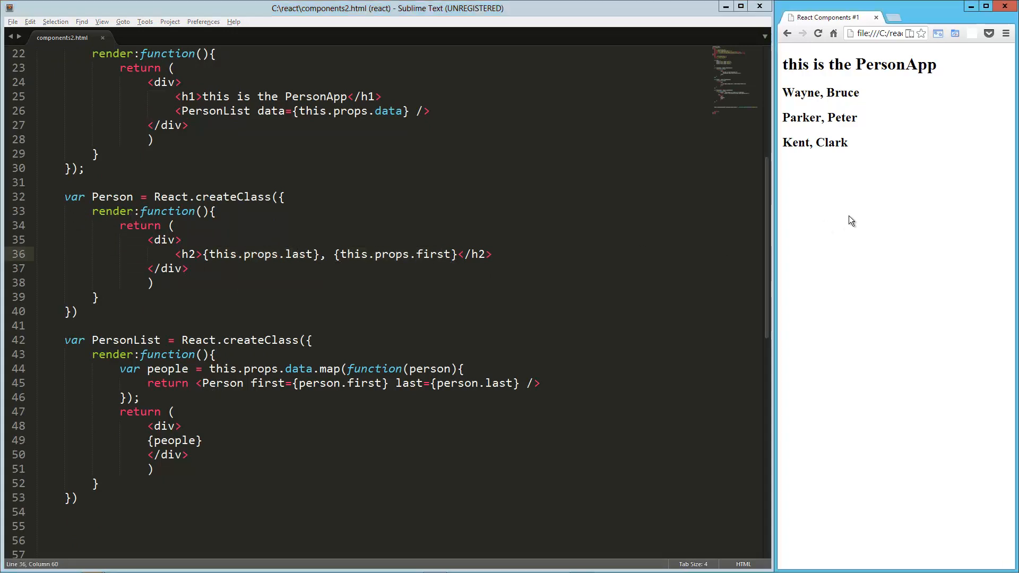
Step: Wrap the Bruce Wayne, Peter Parker, Clark Kent data array in /* */ comments
click(273, 182)
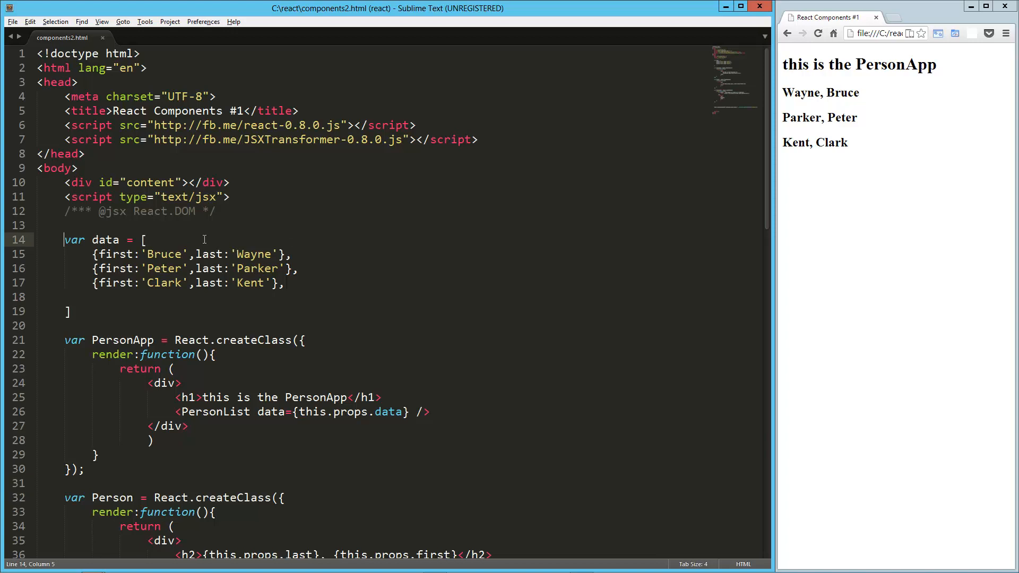
text(/*)
click(400, 326)
text(*/)
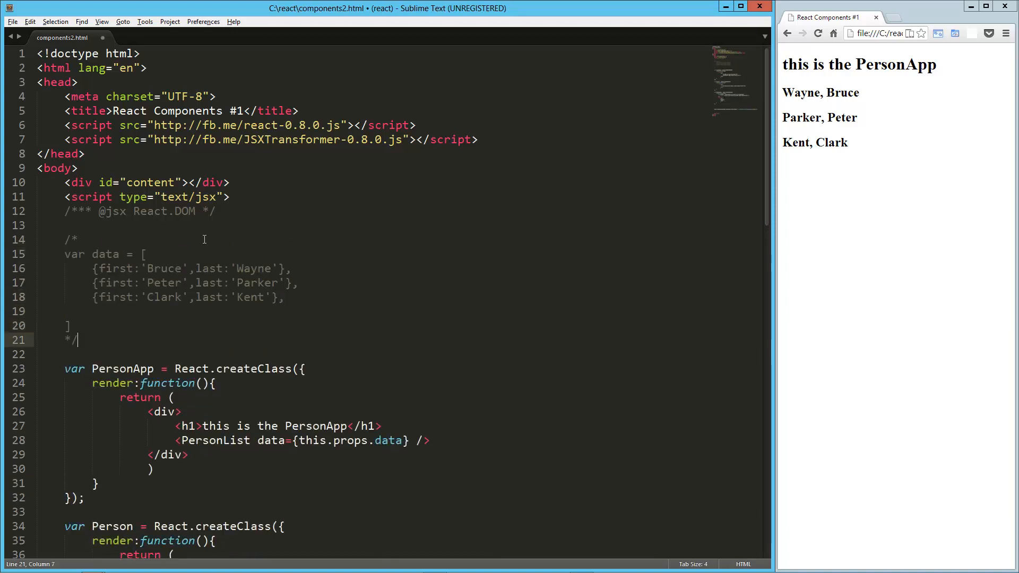
scroll(down, 3)
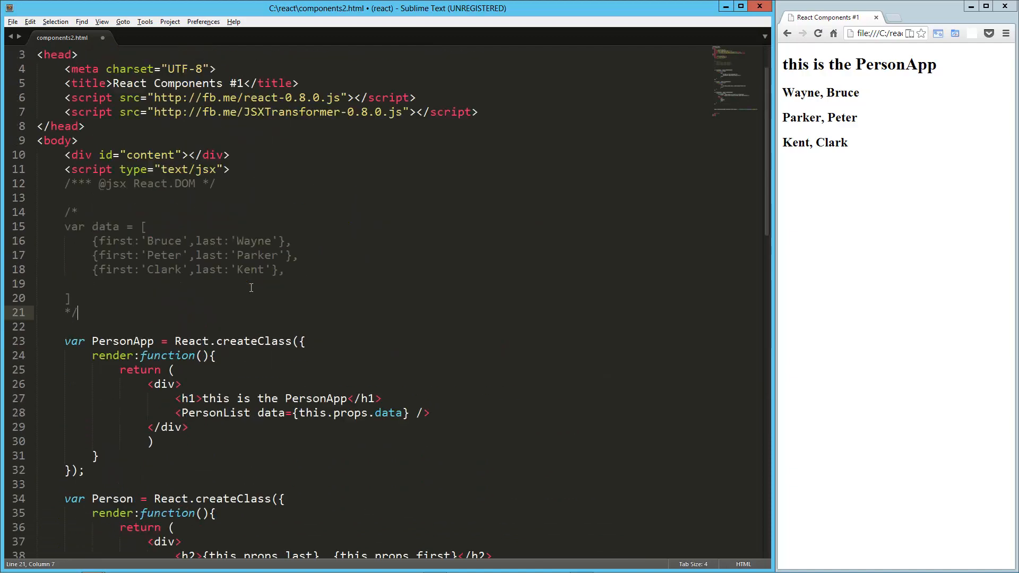
scroll(down, 3)
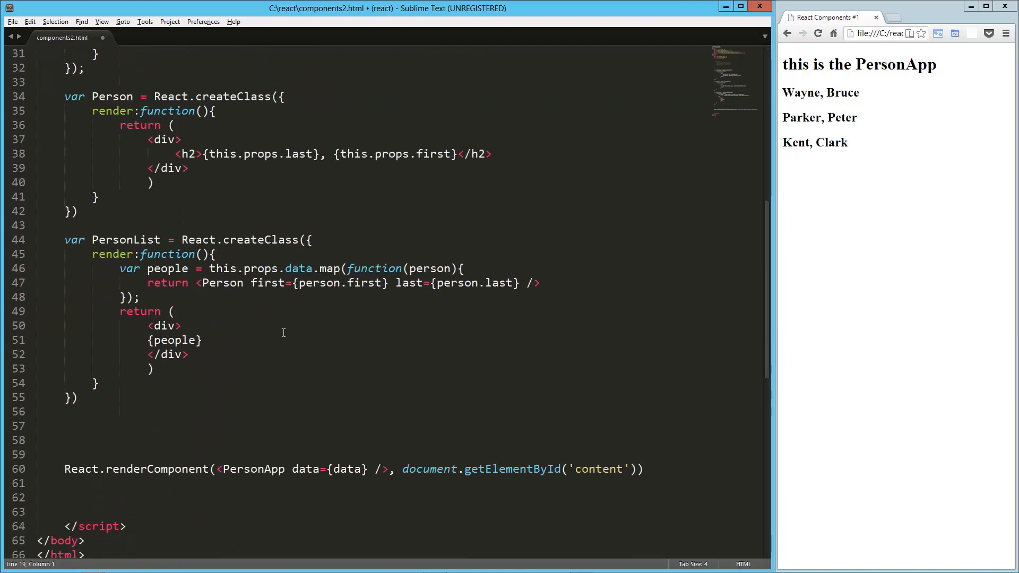
drag(287, 468, 365, 469)
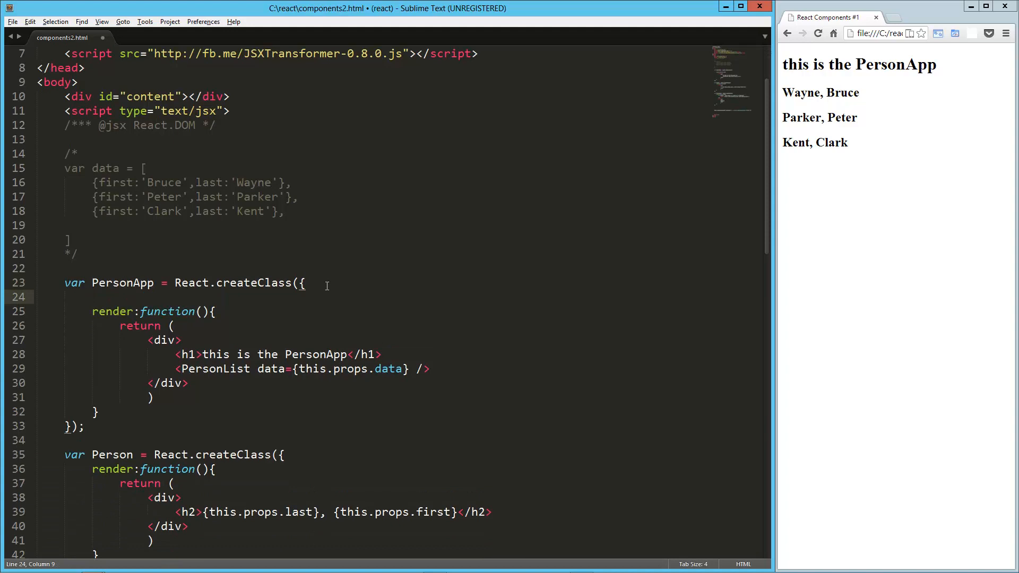
Step: Add getInitialState to PersonApp returning {data:[], first:'', last:''}
text(getInitialState:)
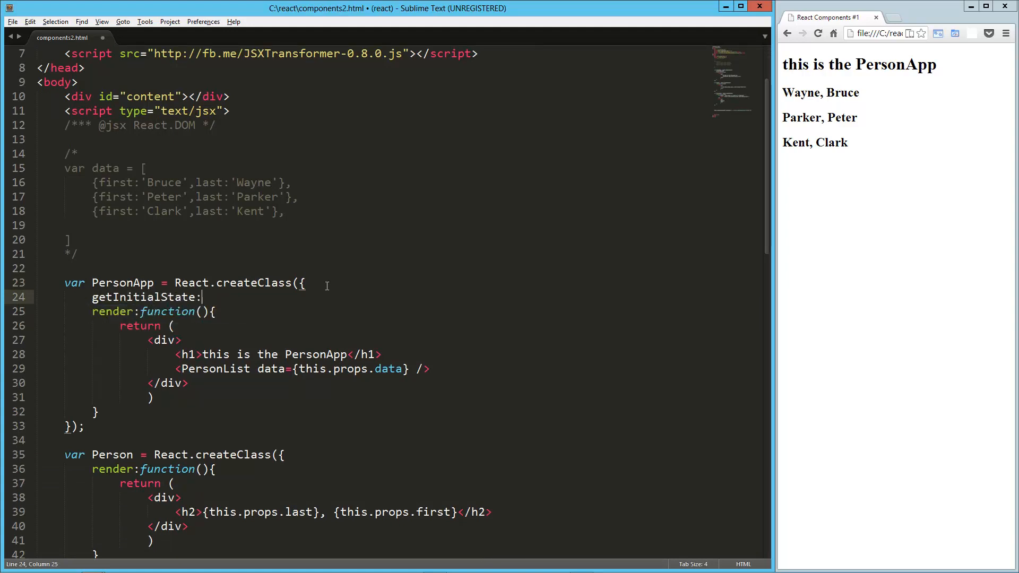
text(function(){})
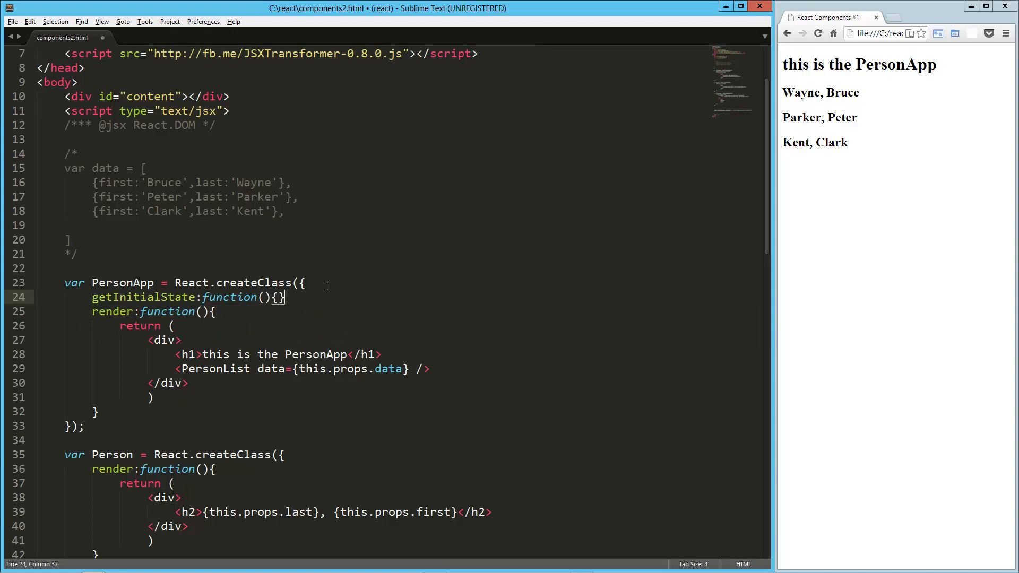
key(enter)
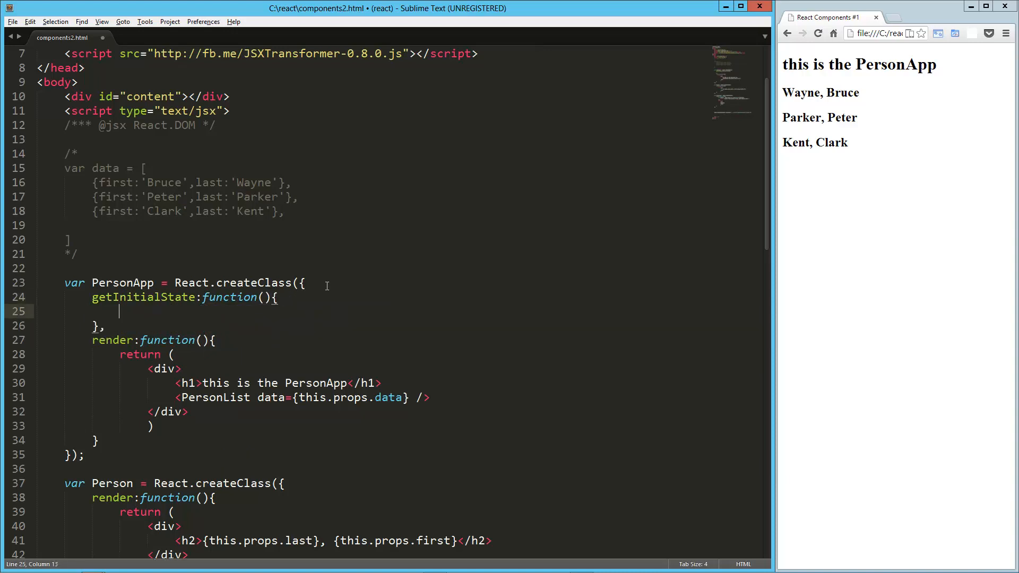
text(return)
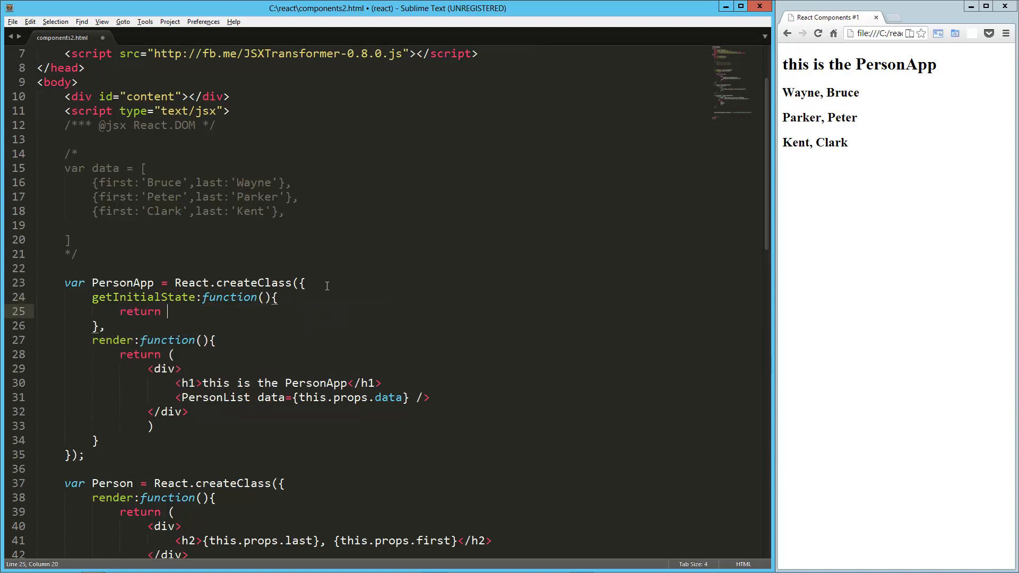
text({data:[)
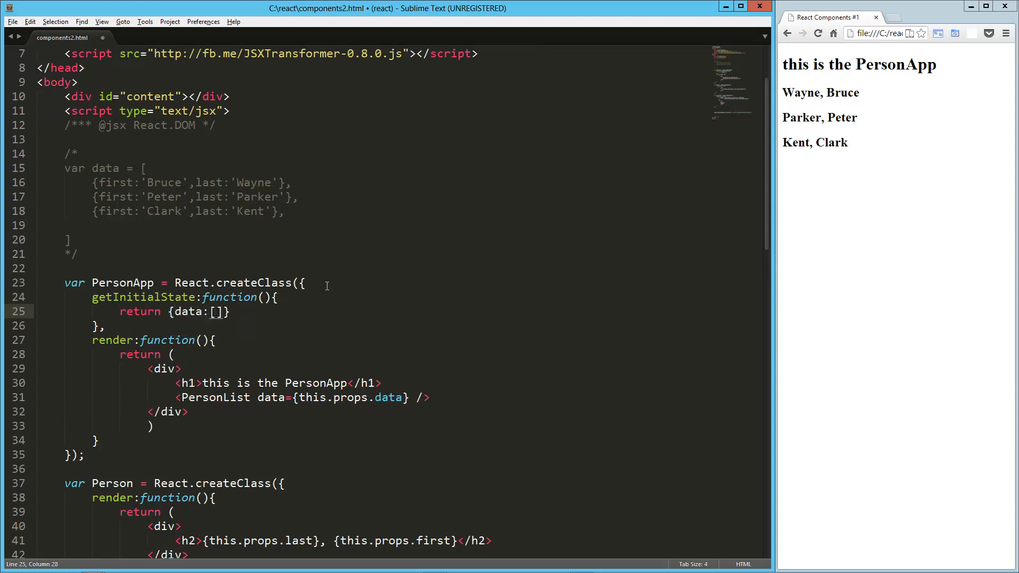
text(,)
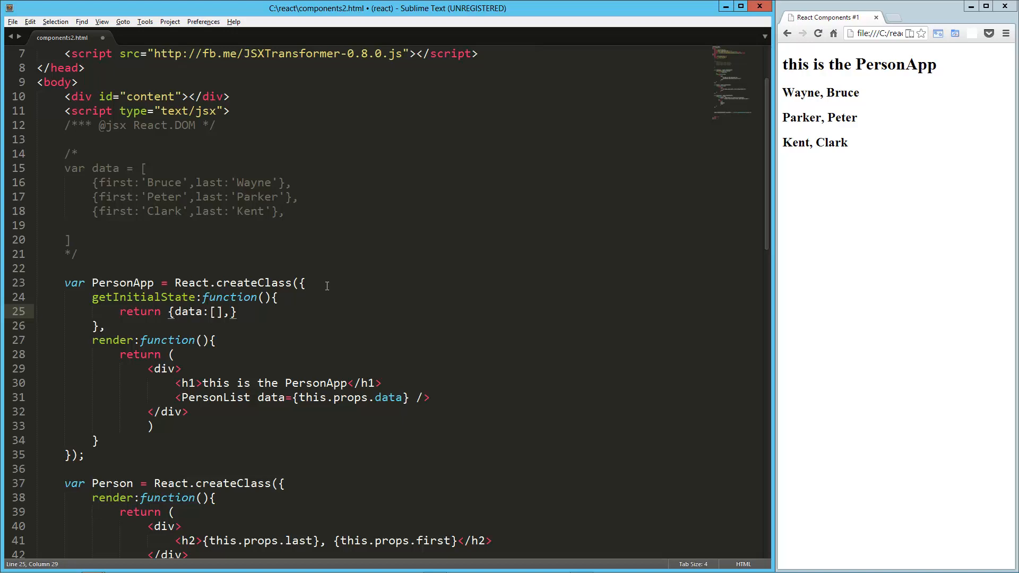
text(first:'')
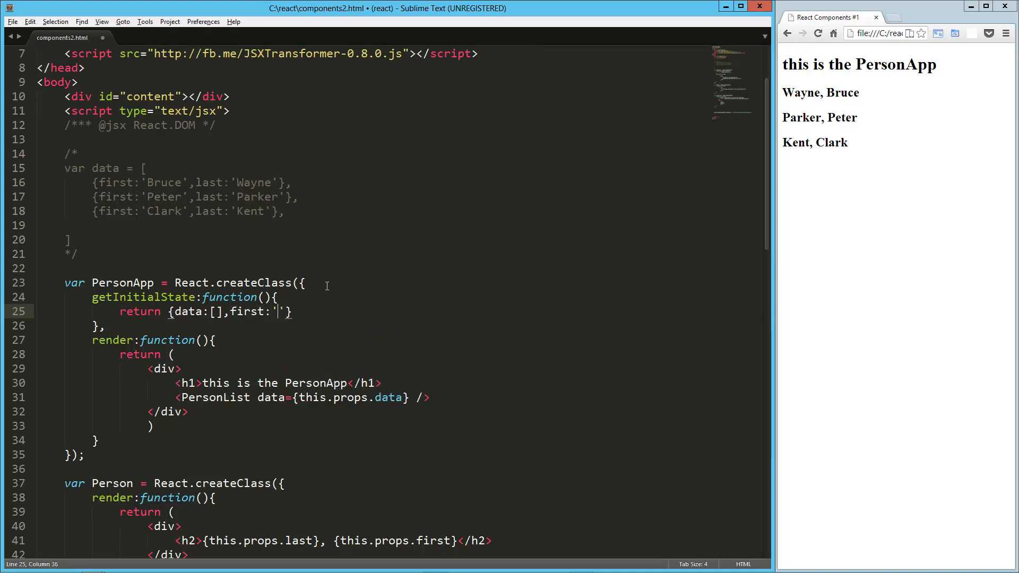
text(',)
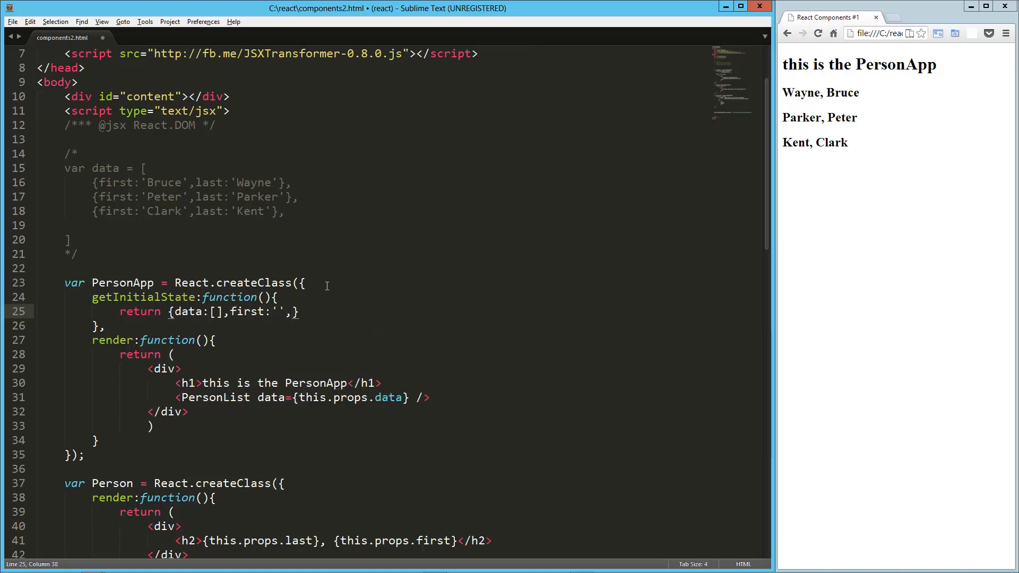
text(,last:'')
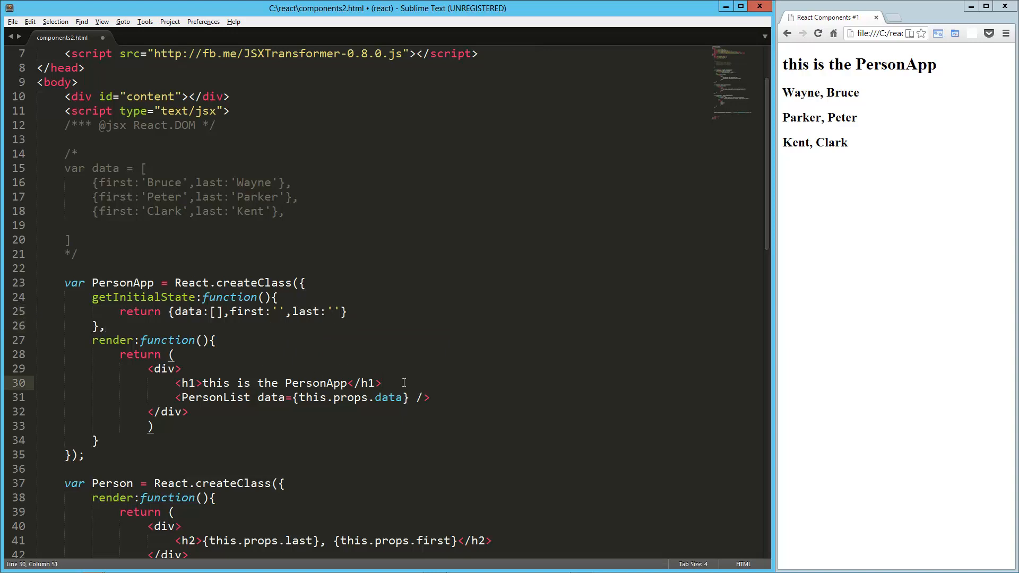
Step: Wrap the render output in a <form> with onSubmit={this.handleSubmit}
text(<form)
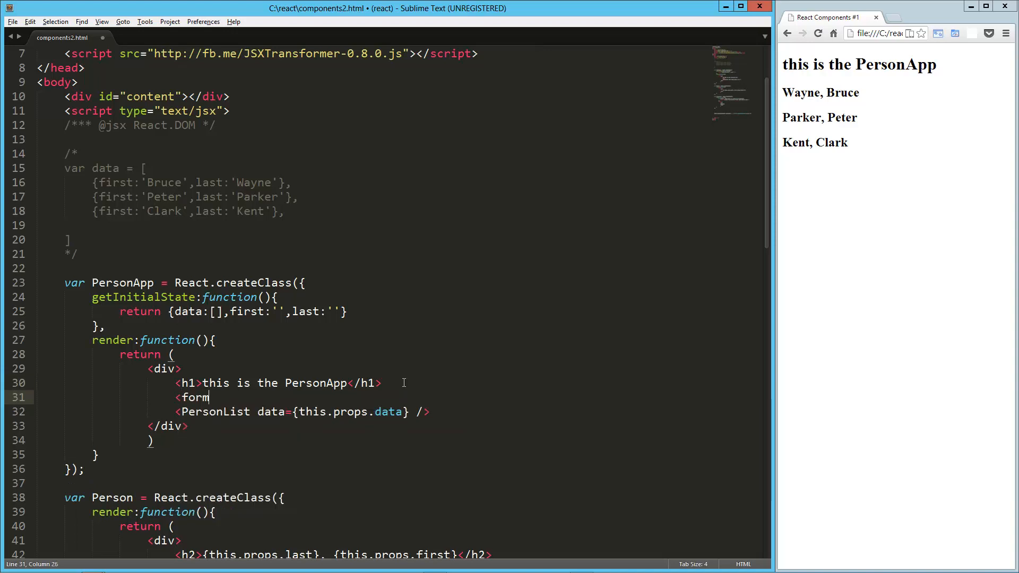
text(onSub>)
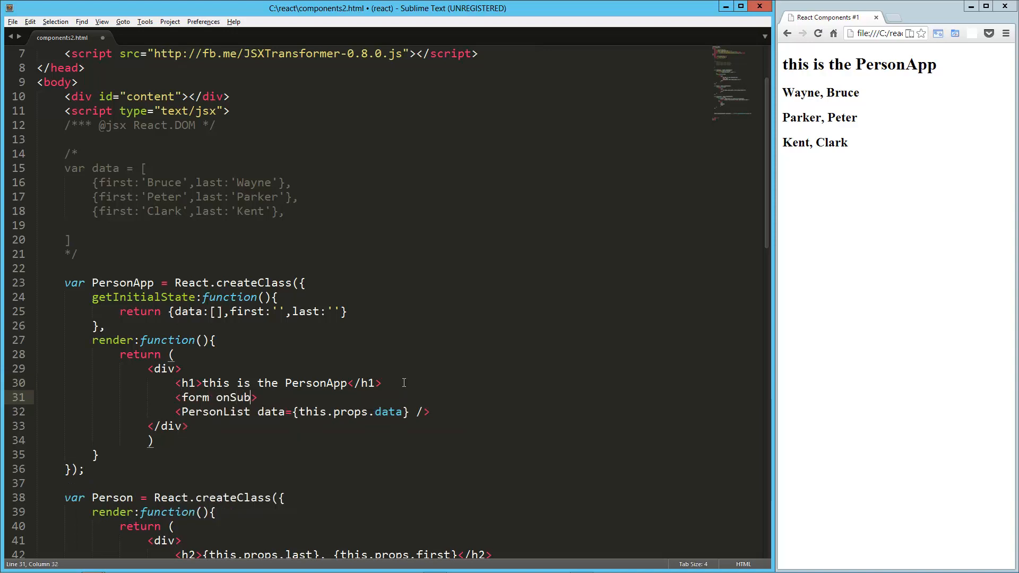
text(mit=)
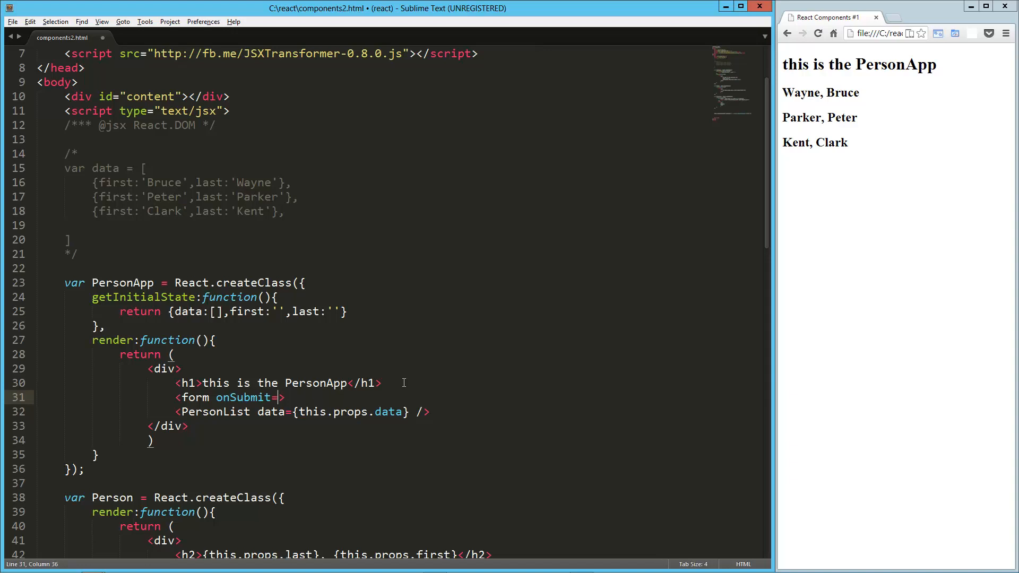
text(this.h)
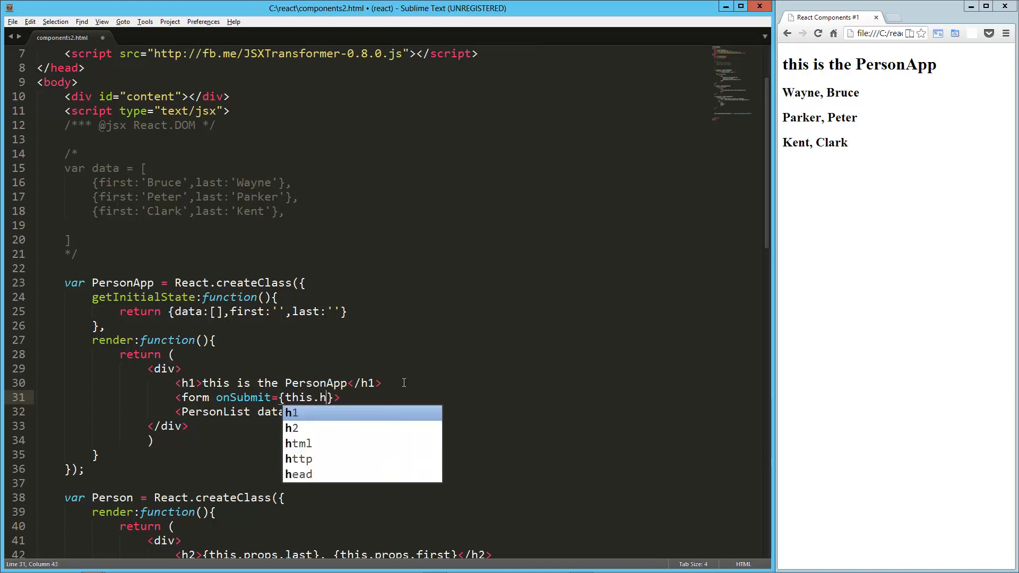
text(andleSubmit)
text(</form>)
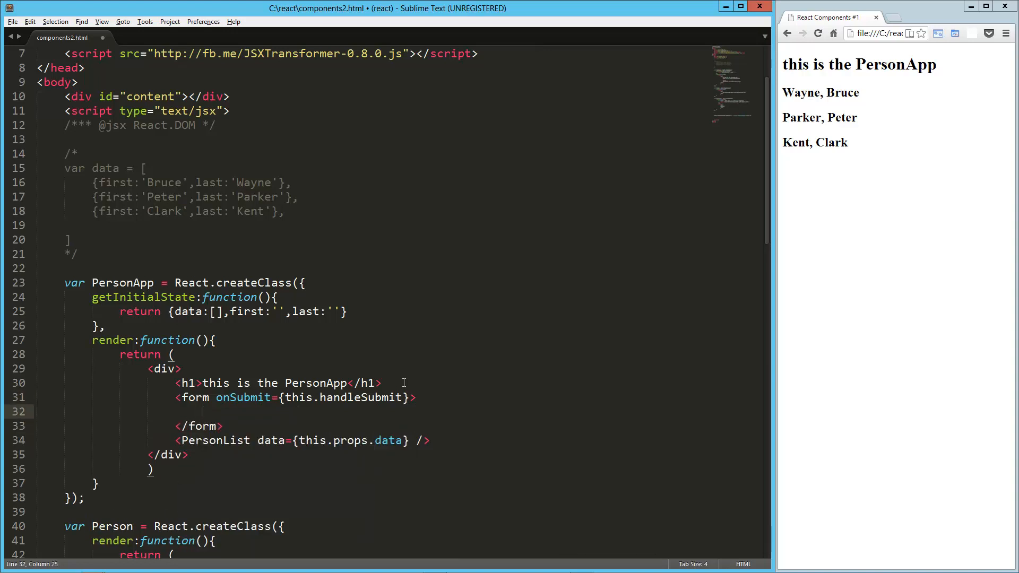
Step: Add a text input whose value is bound to {this.state.first}
text(<input type="text)
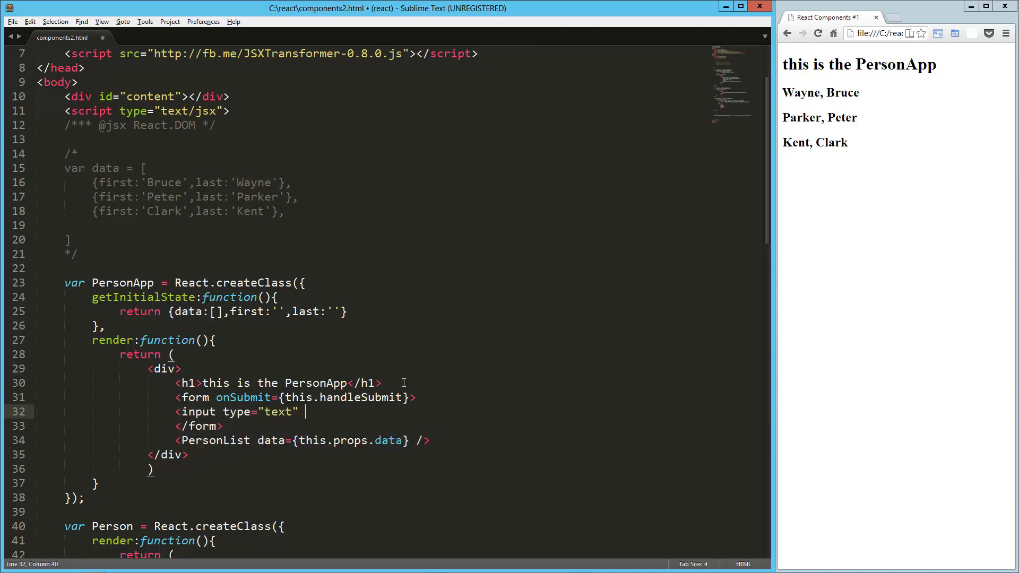
text(valuwe=)
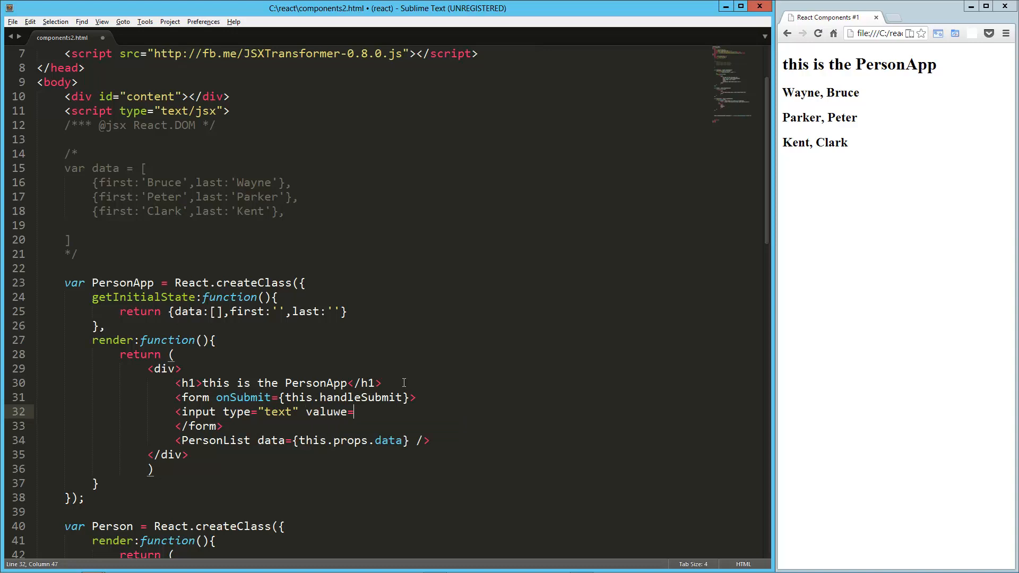
key(backspace)
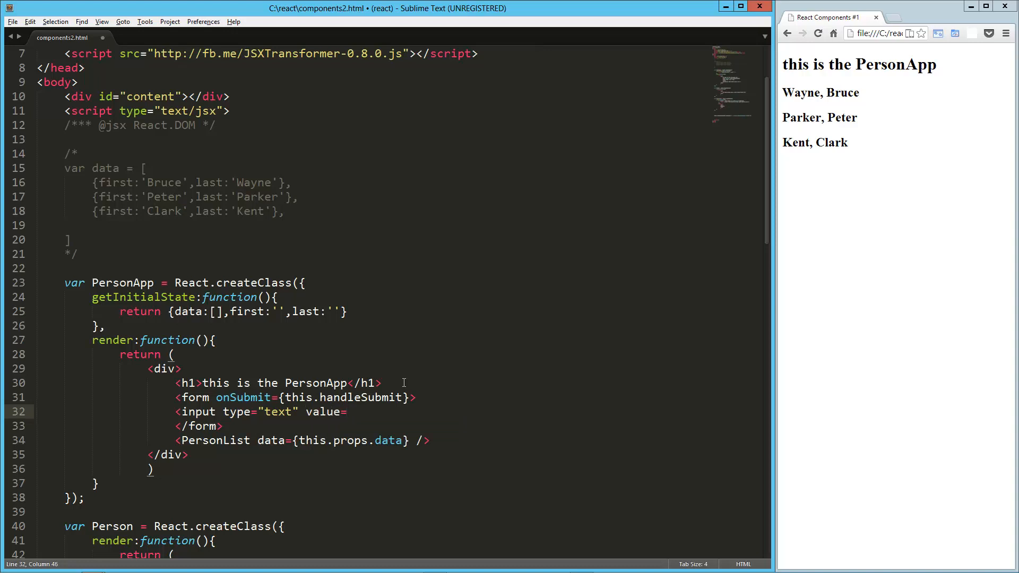
text({this.state.first)
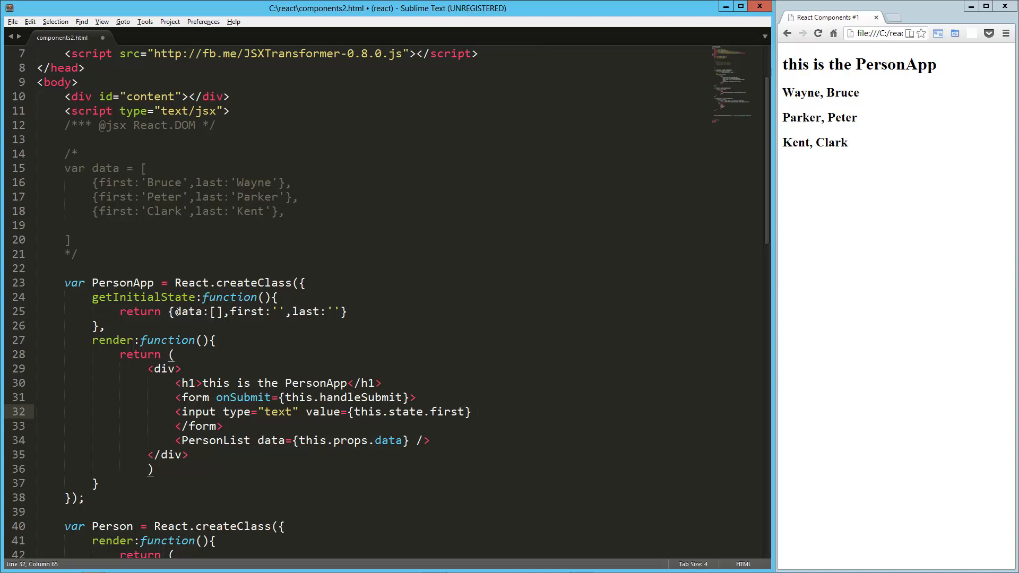
Step: Give the first input onChange={this.onChangeFirst} and rename the copied input's handler for last
text(onChange=)
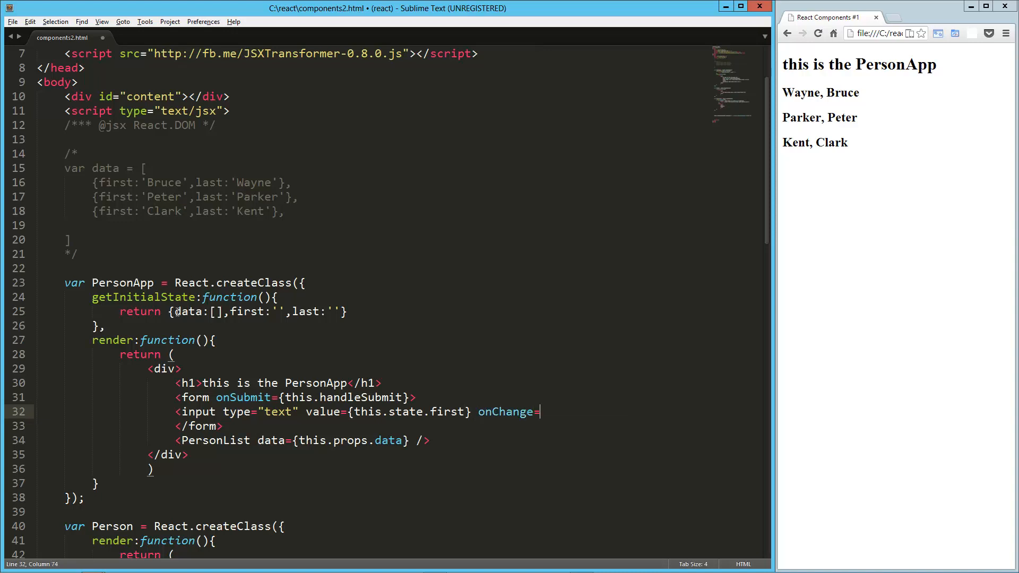
text({this.)
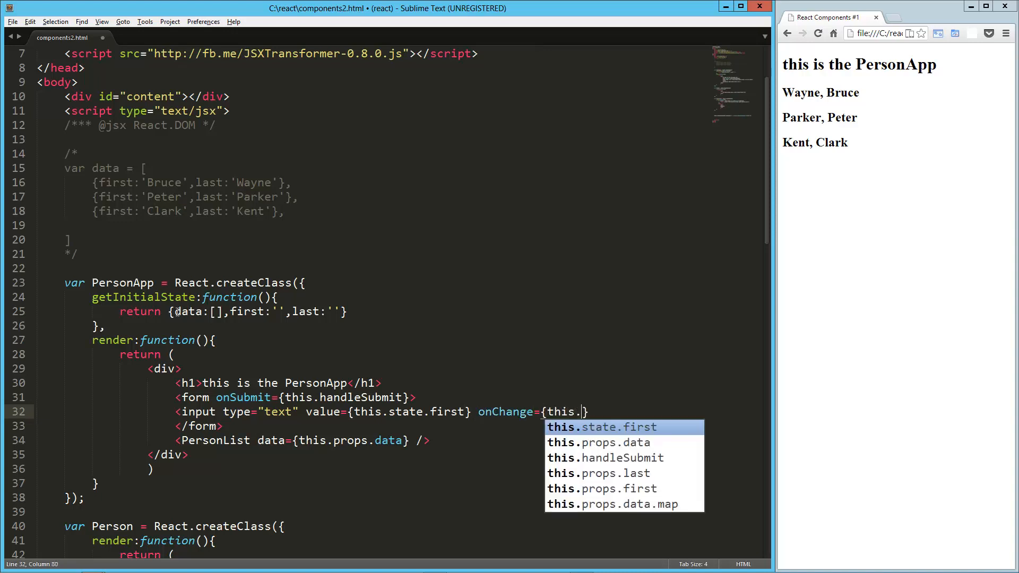
text(onChangeFirst)
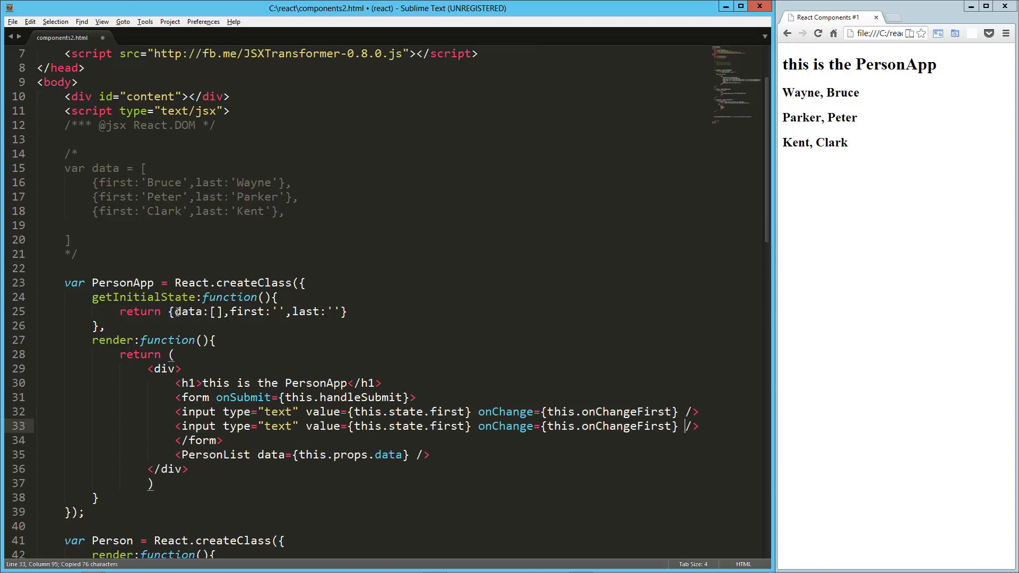
double_click(643, 426)
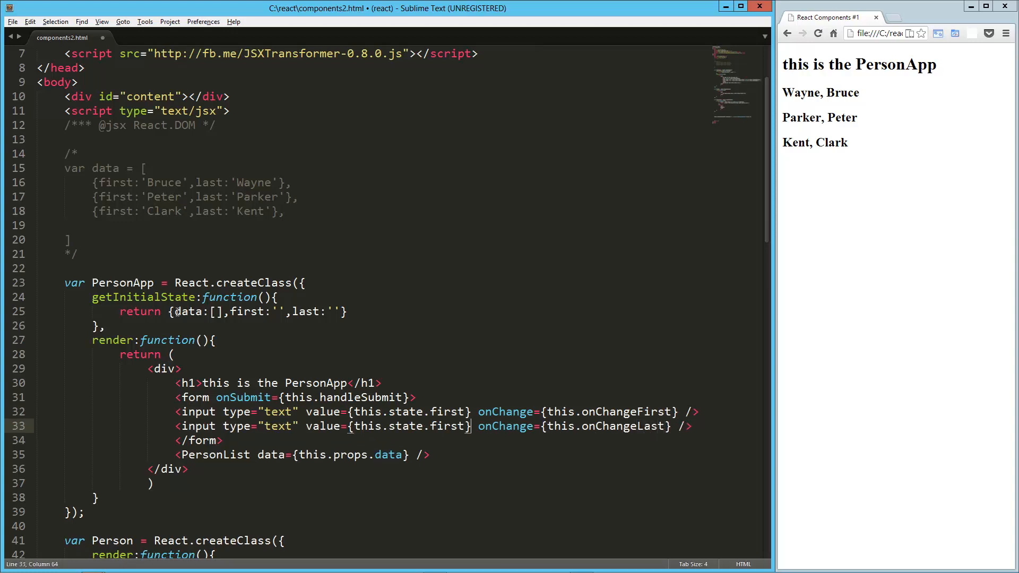
text(last)
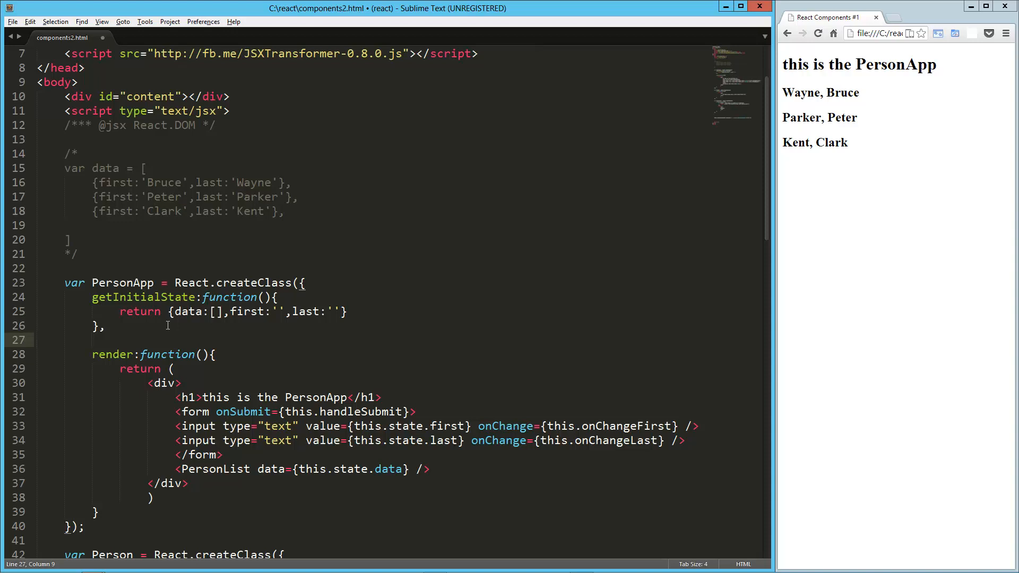
Step: Define onChangeFirst(e) calling setState({first: e.target.value})
text(onchangeFirst:function)
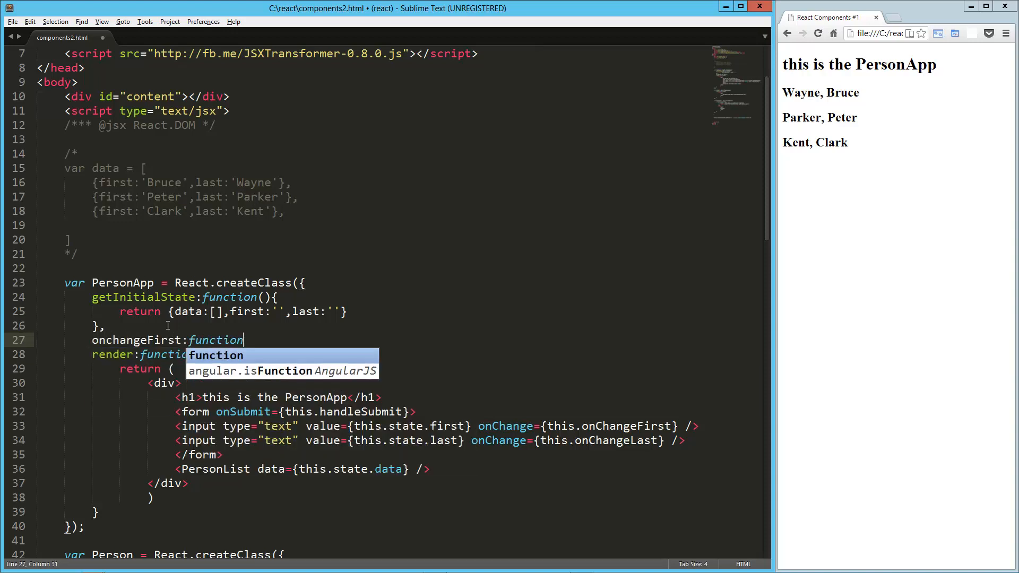
text((r){})
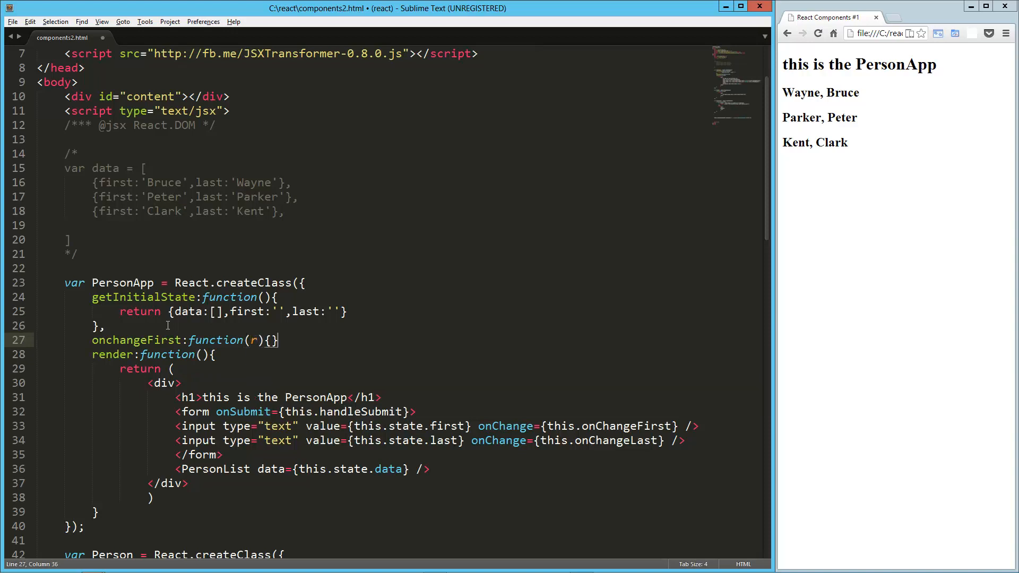
text(e)
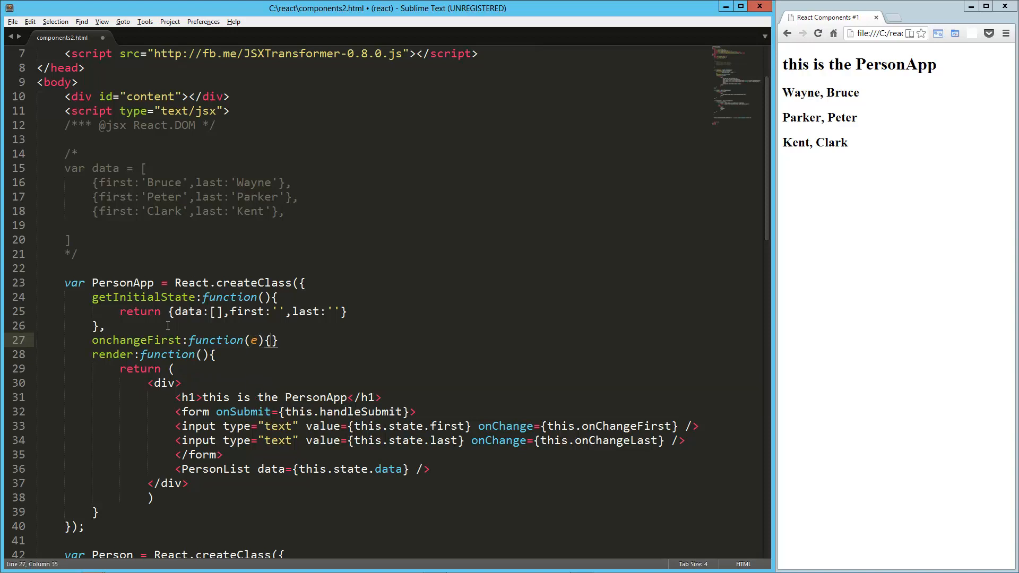
text(C)
key(enter)
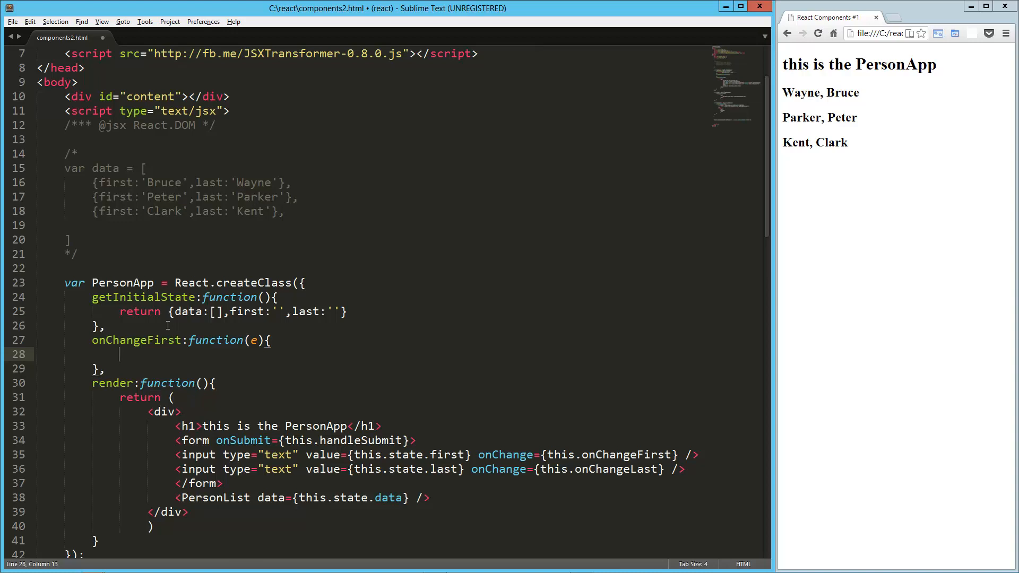
text(setState())
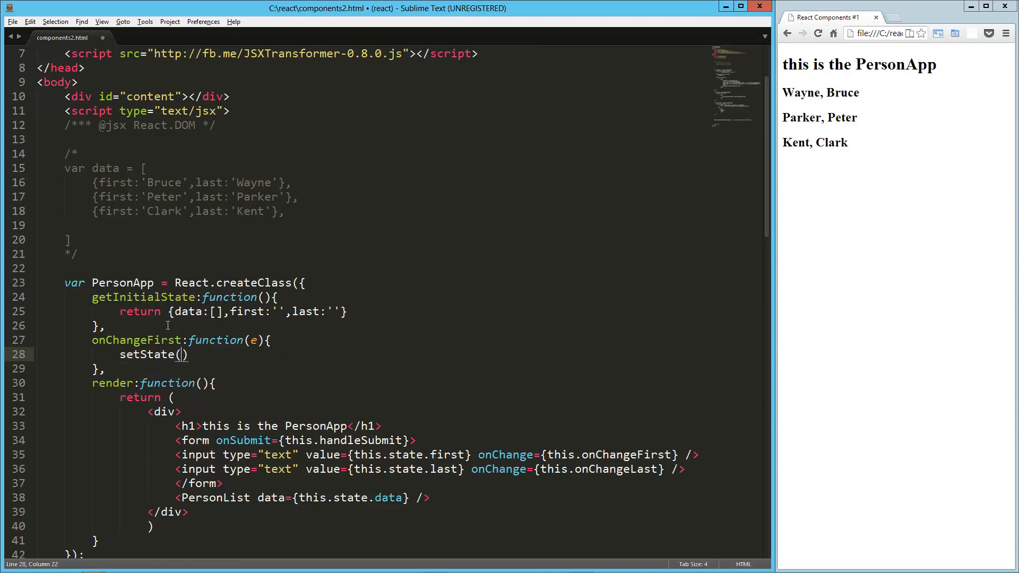
text({})
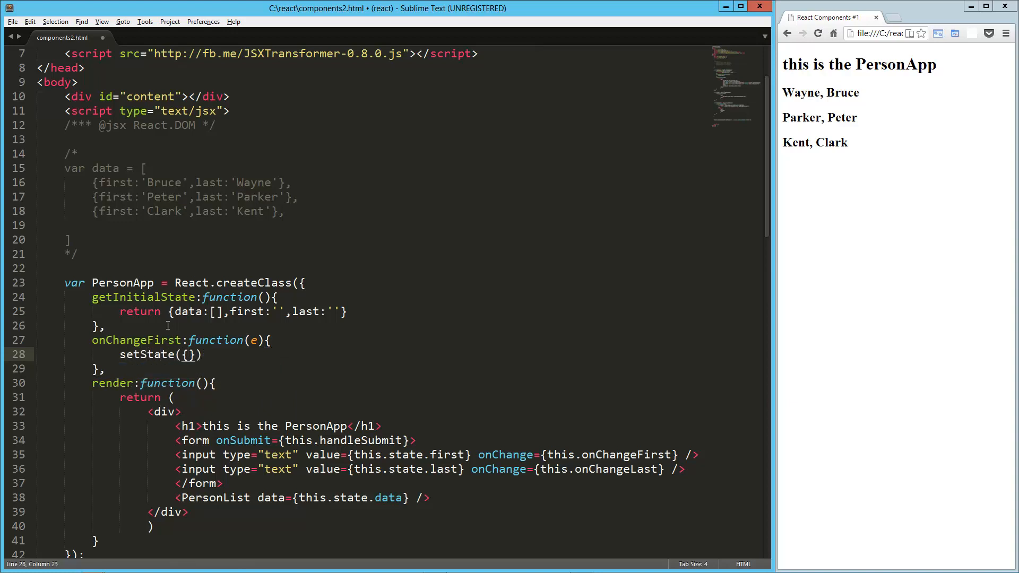
text(first:)
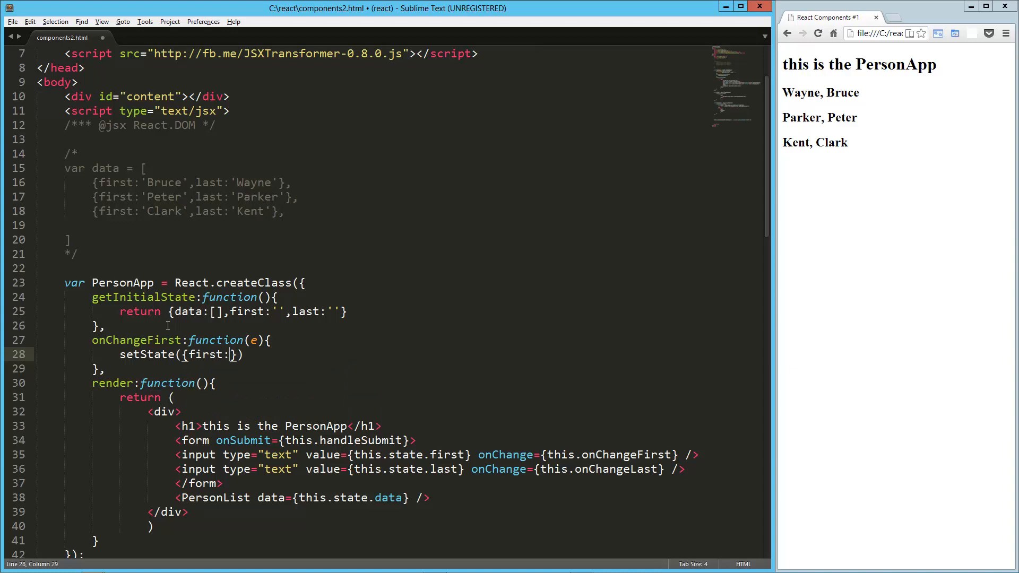
text(e.targe)
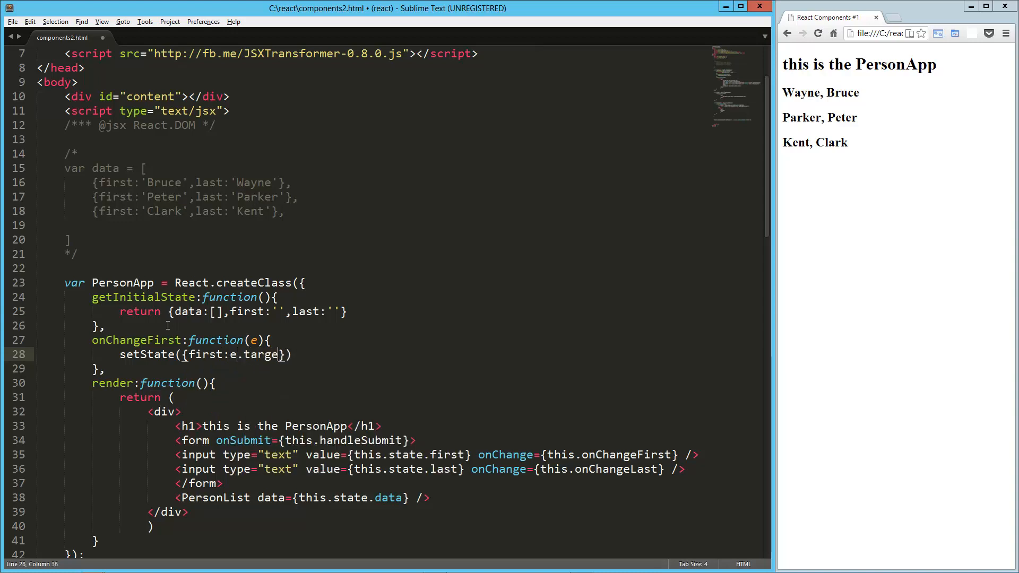
text(.val)
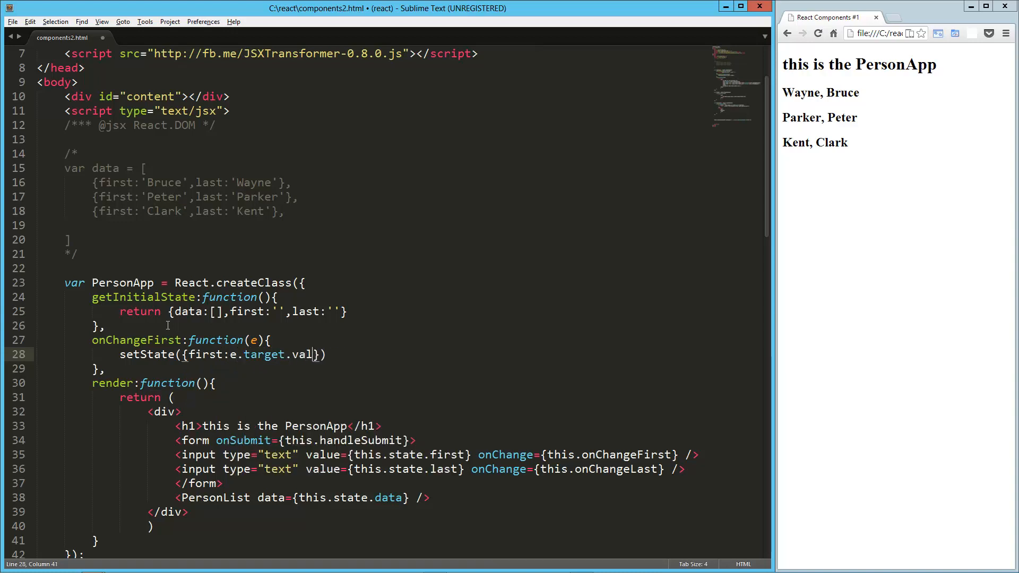
text(ue)
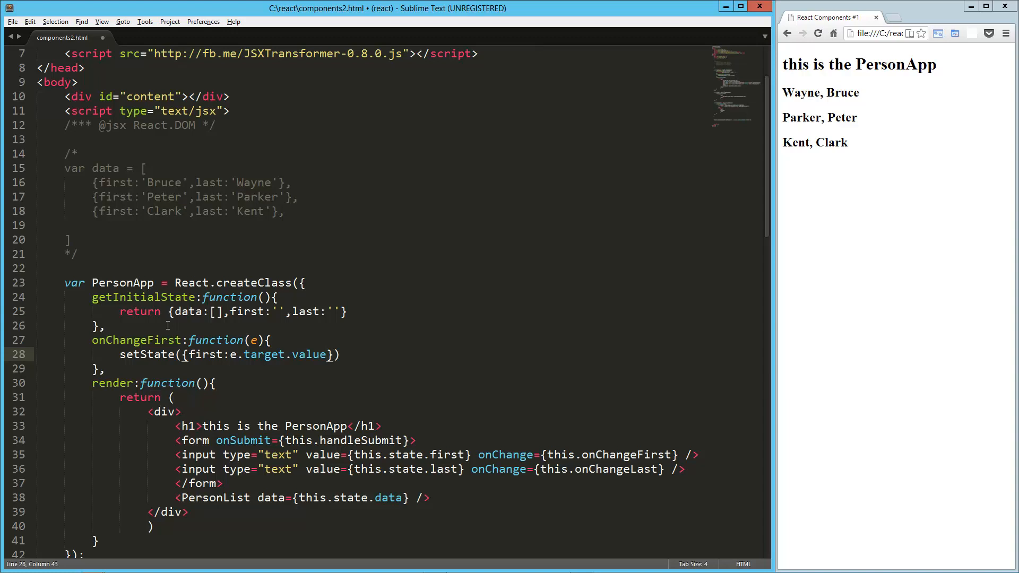
Step: Duplicate the handler as onChangeLast, setting last from the input value
drag(92, 340, 105, 368)
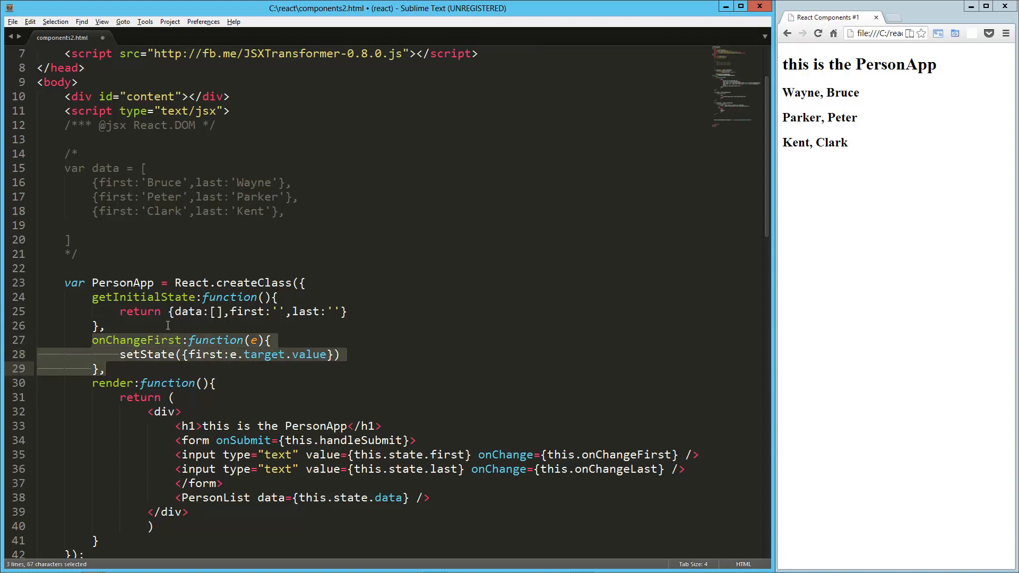
key(ctrl+v)
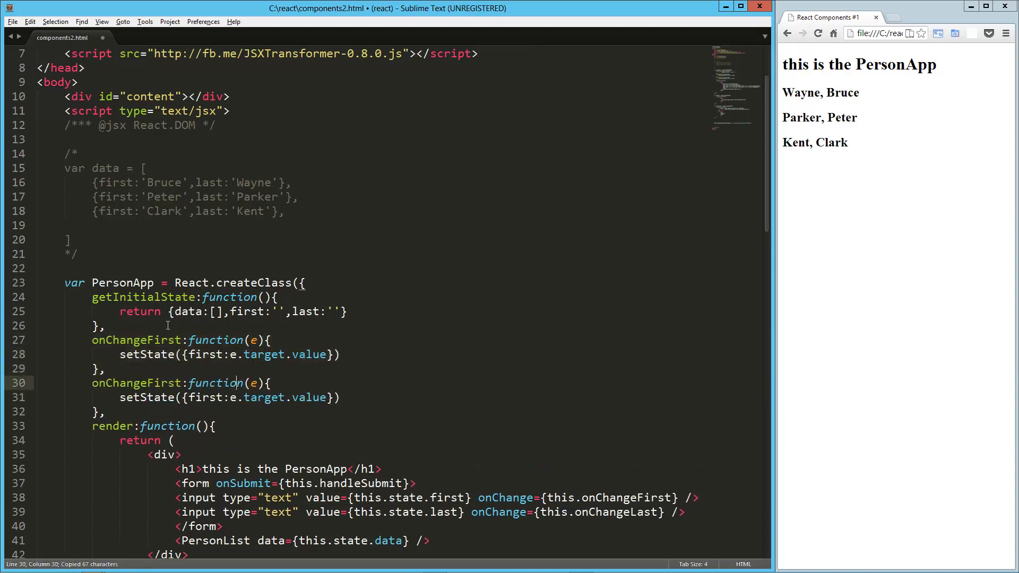
text(onChangeLa)
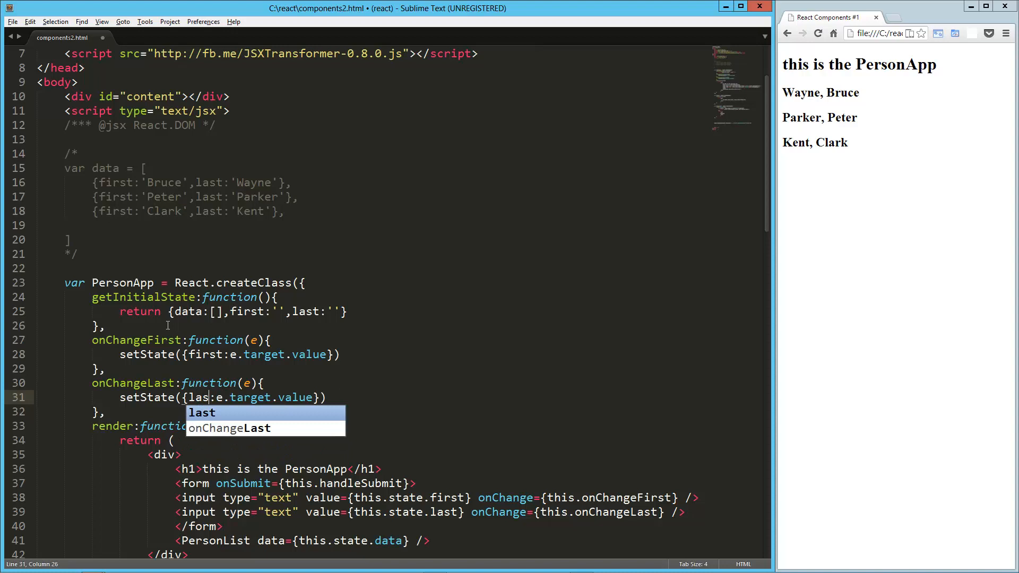
key(Tab)
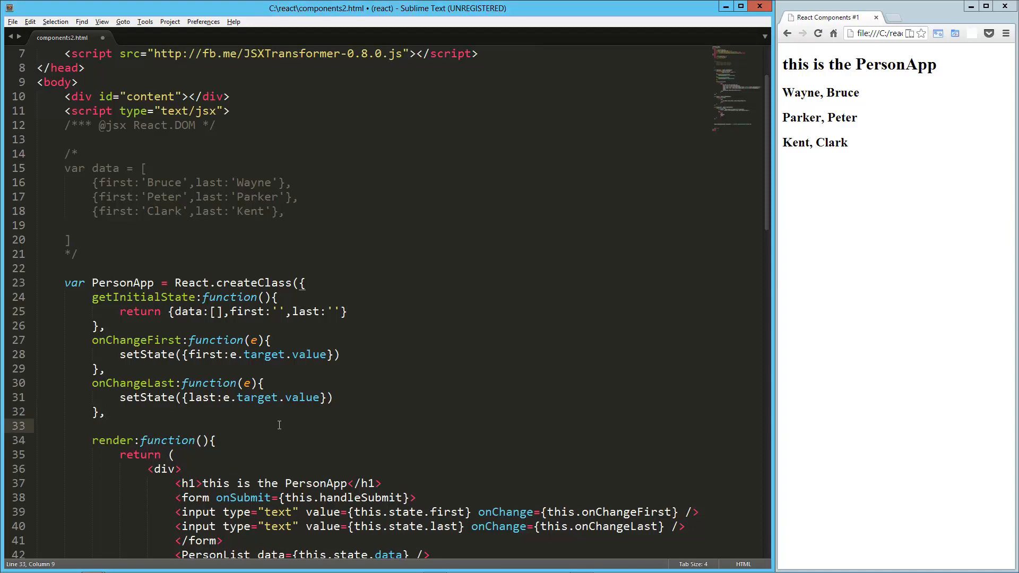
Step: Define handleSubmit(e) that calls e.preventDefault()
text(handleSubmit)
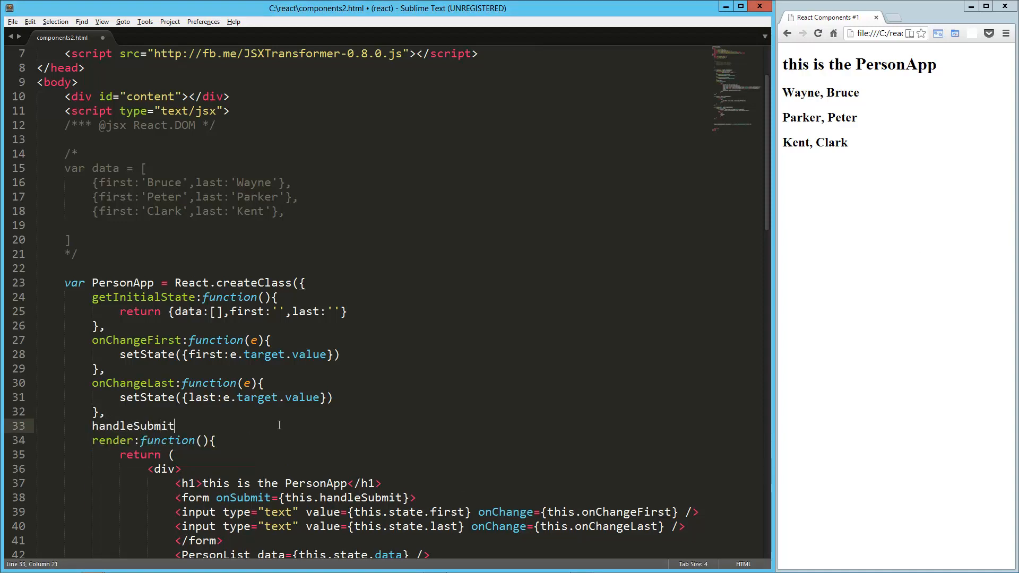
text(:function())
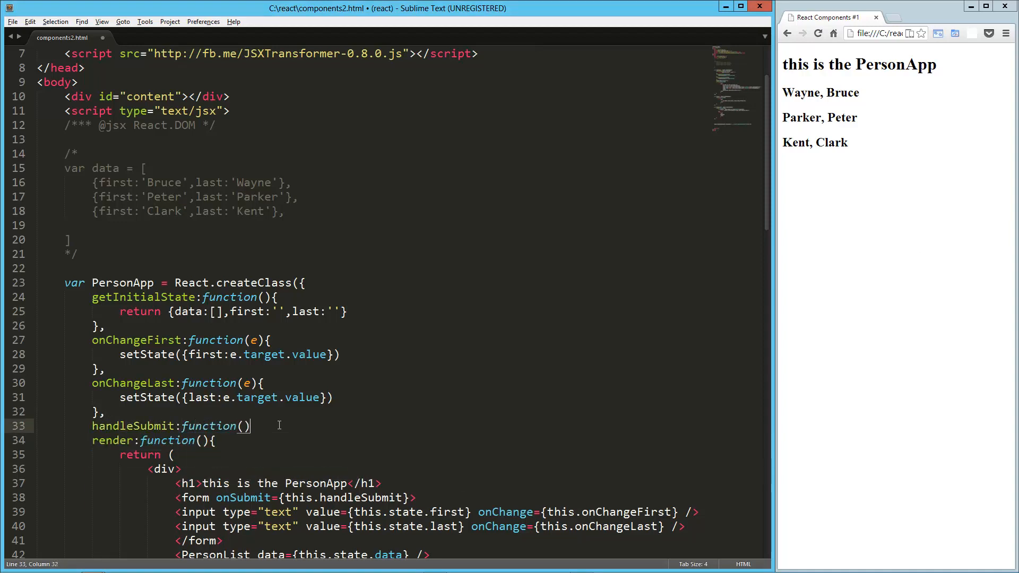
text({)
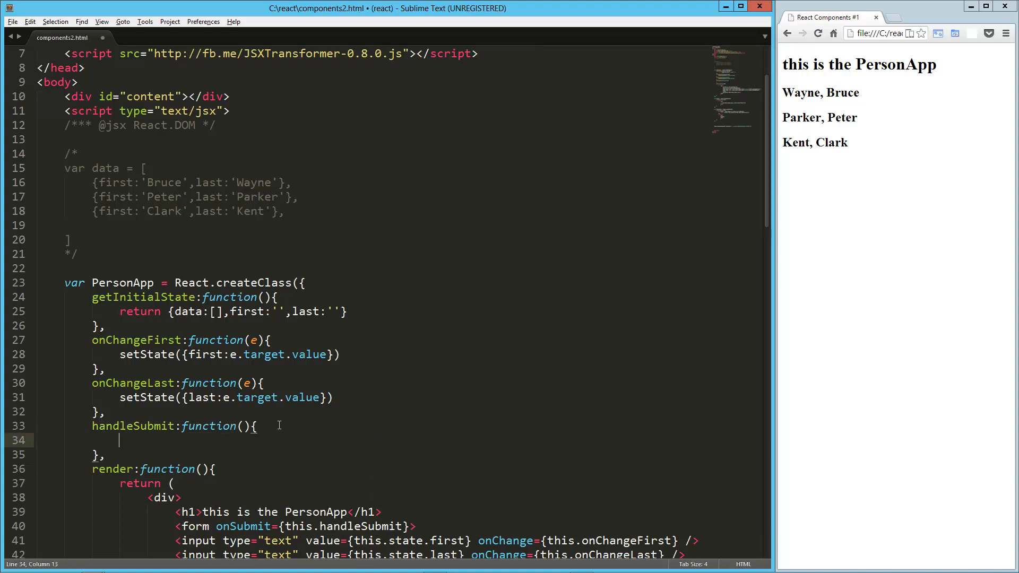
text(e)
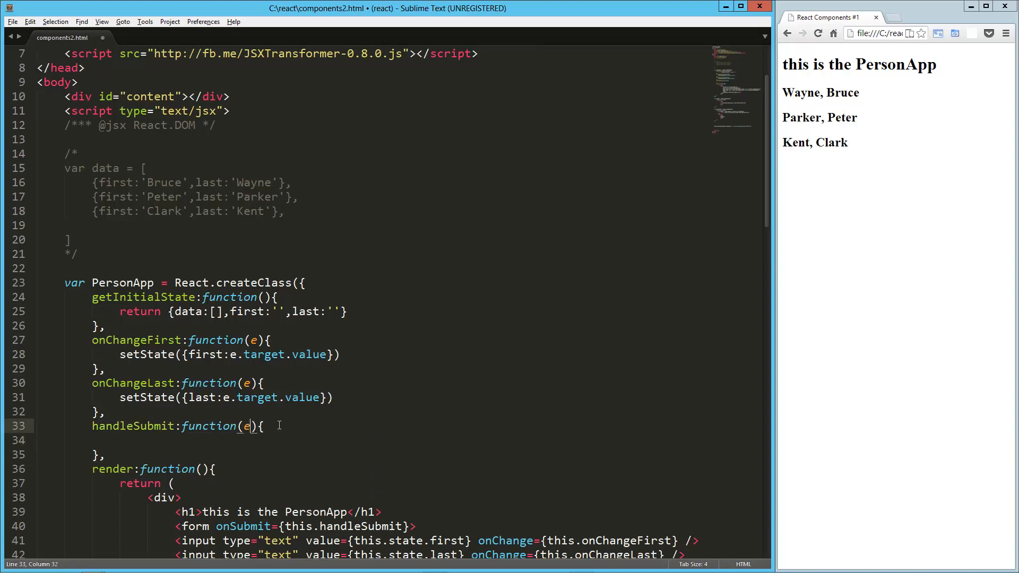
text(e)
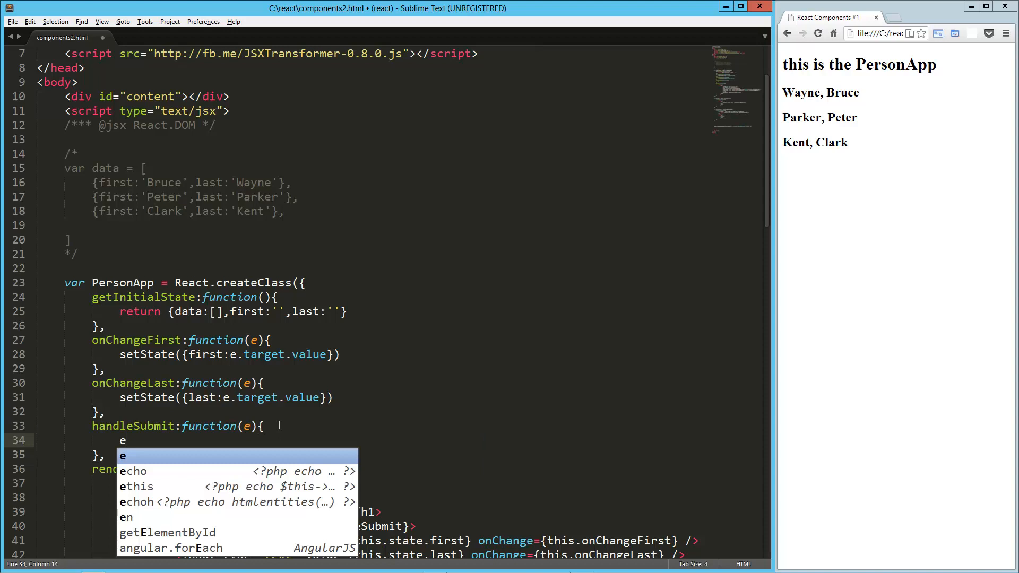
text(.pren)
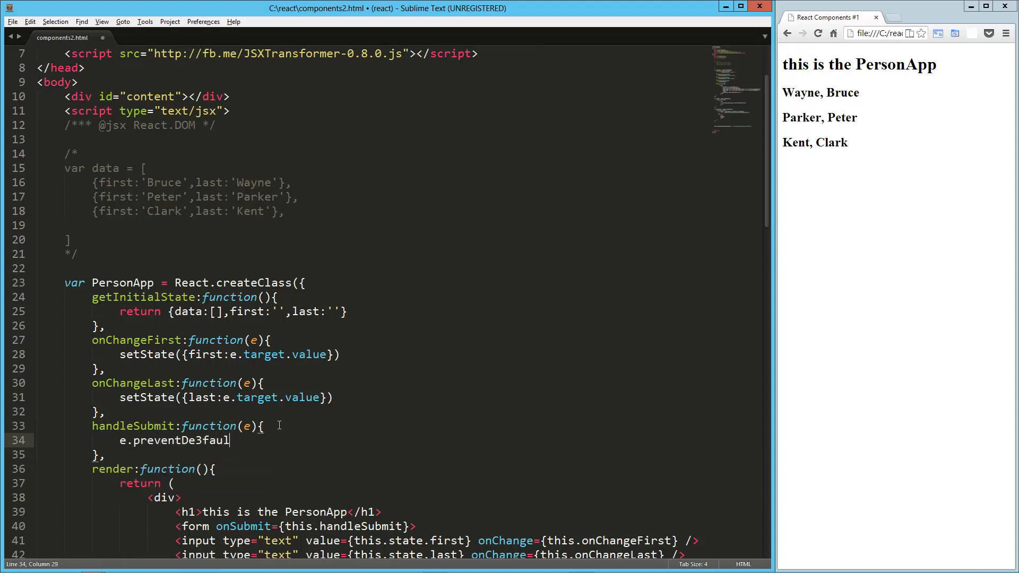
text(t();)
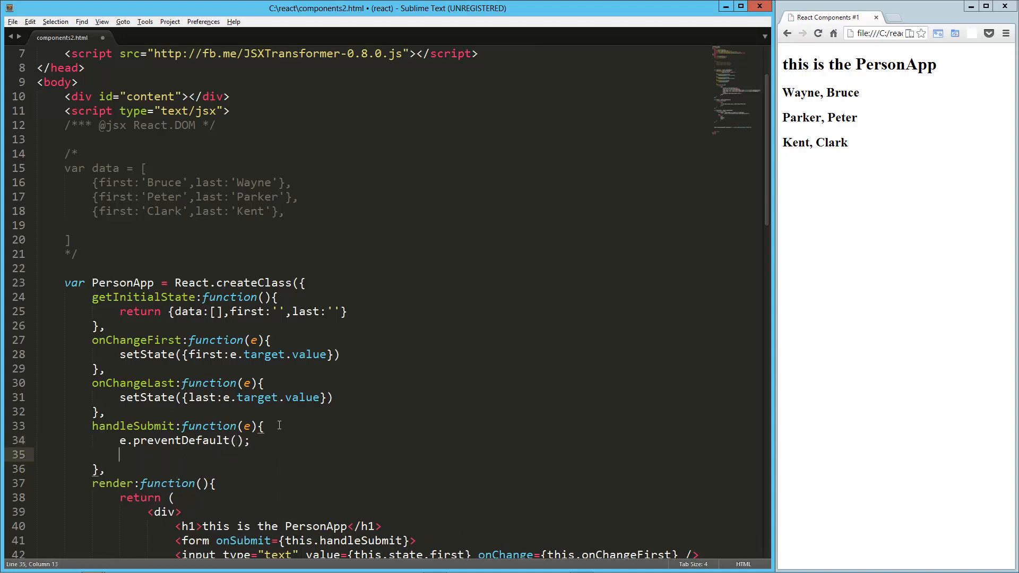
Step: Push {first: this.state.first, last: this.state.last} onto this.state.data
scroll(down, 3)
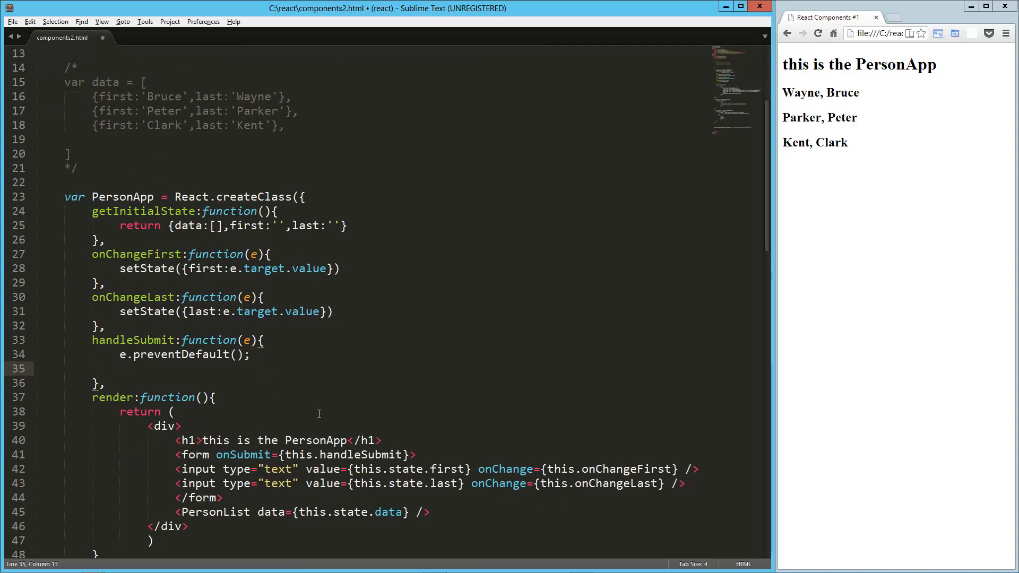
text(this.state.data.pu)
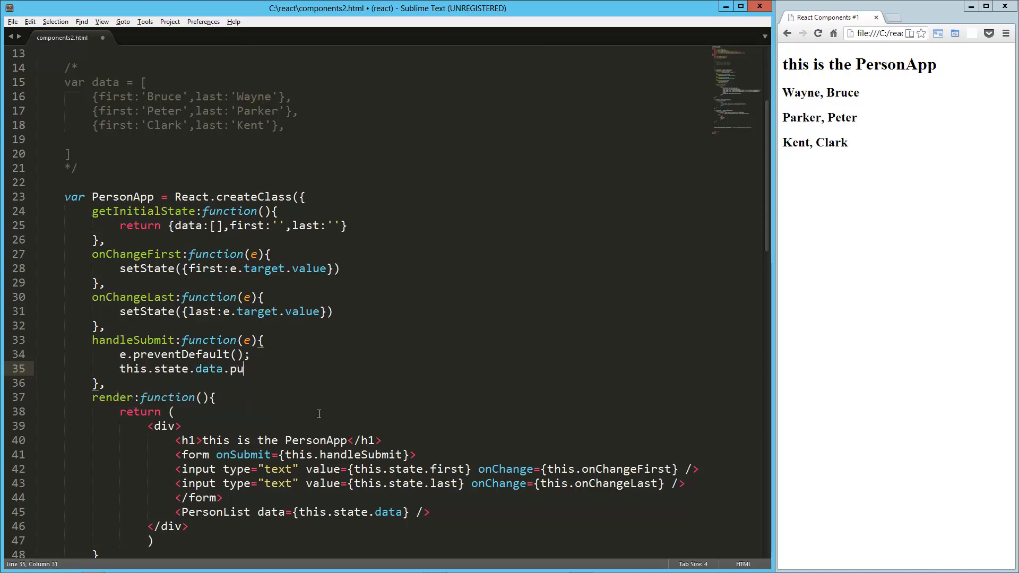
text(sh({}))
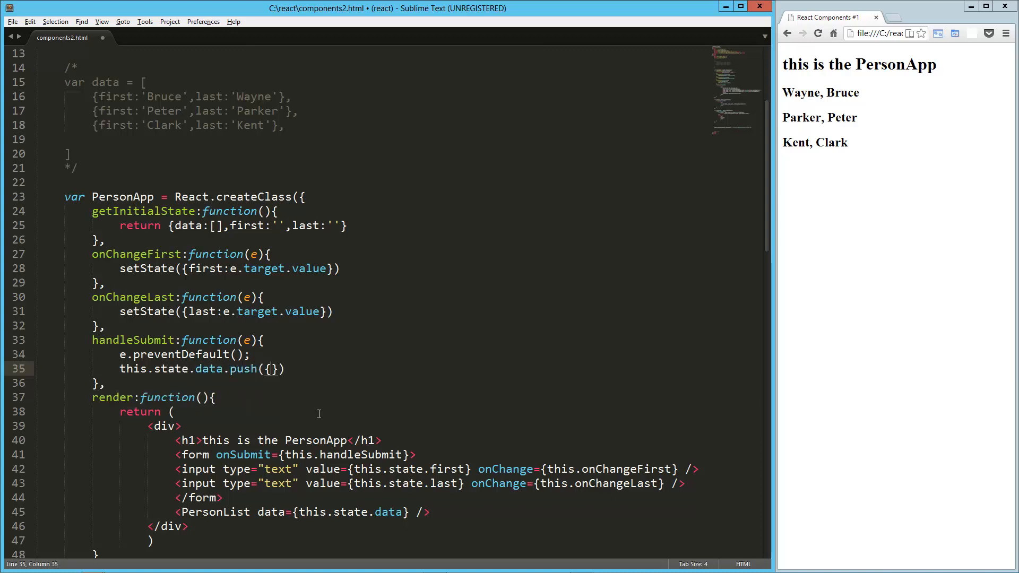
text(first:)
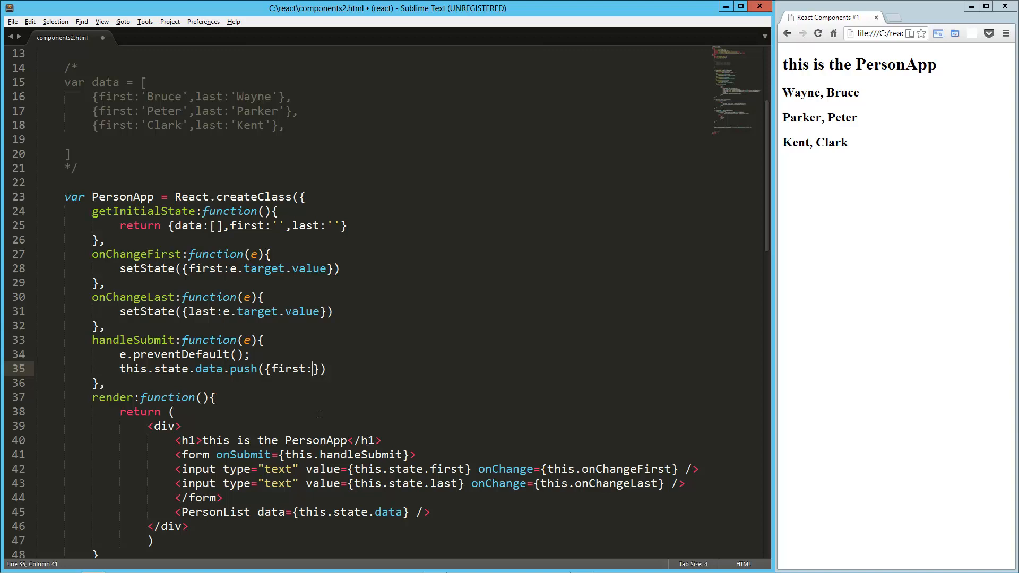
text(this.state)
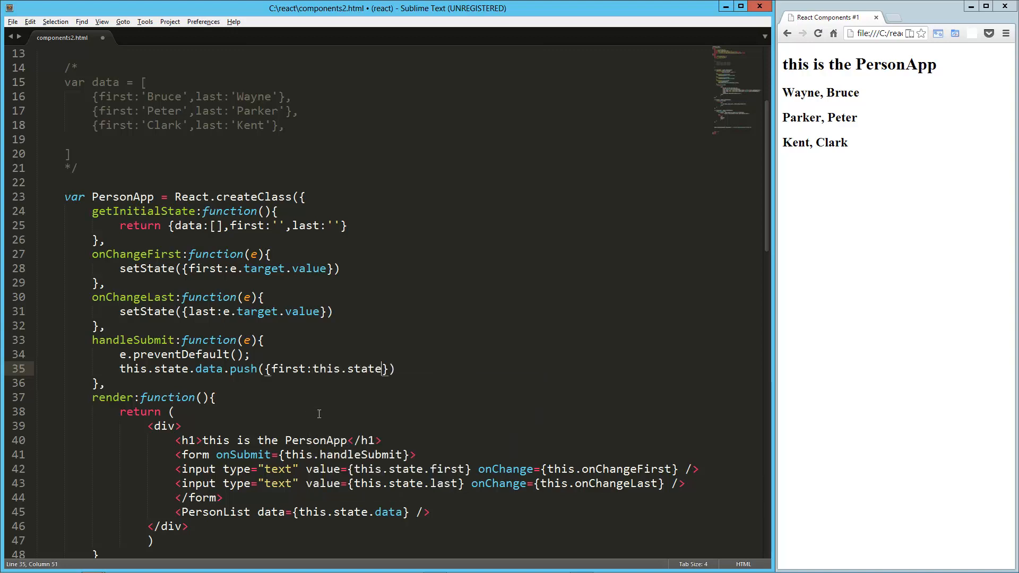
text(.first,)
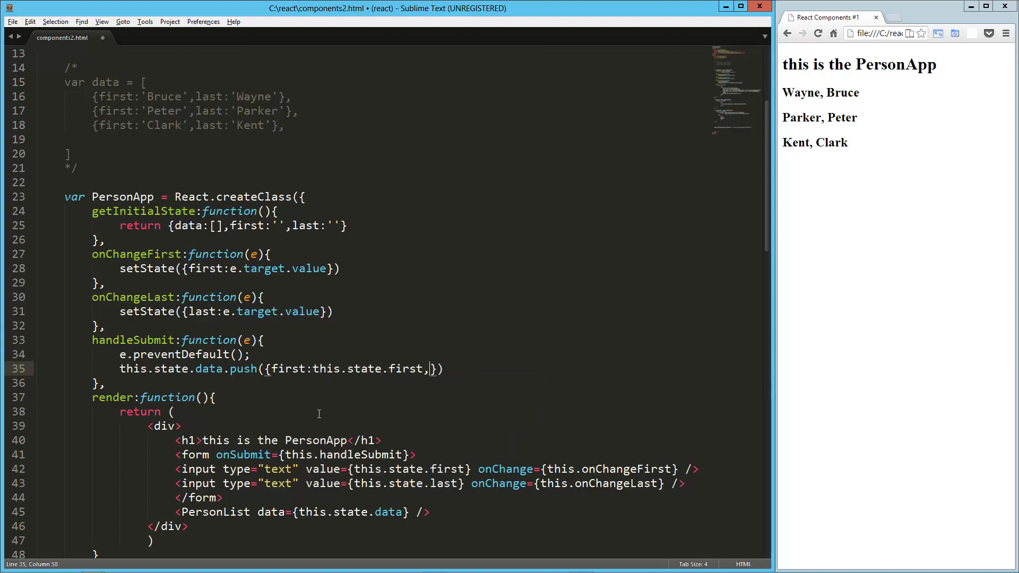
text(last:)
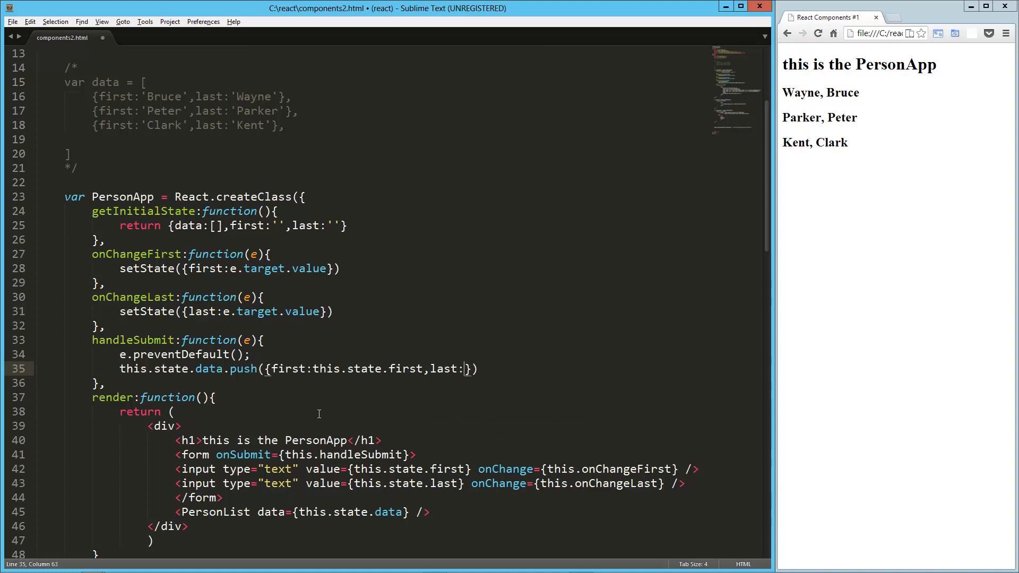
text(this.state.las)
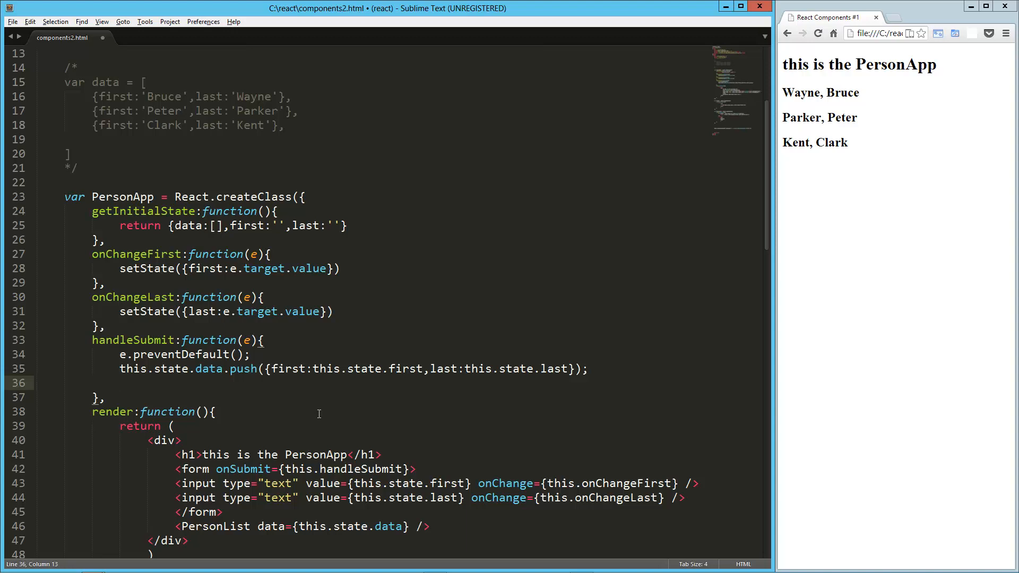
Step: Add this.setState({first:'', last:''}) after the push to clear both names
text(this.se)
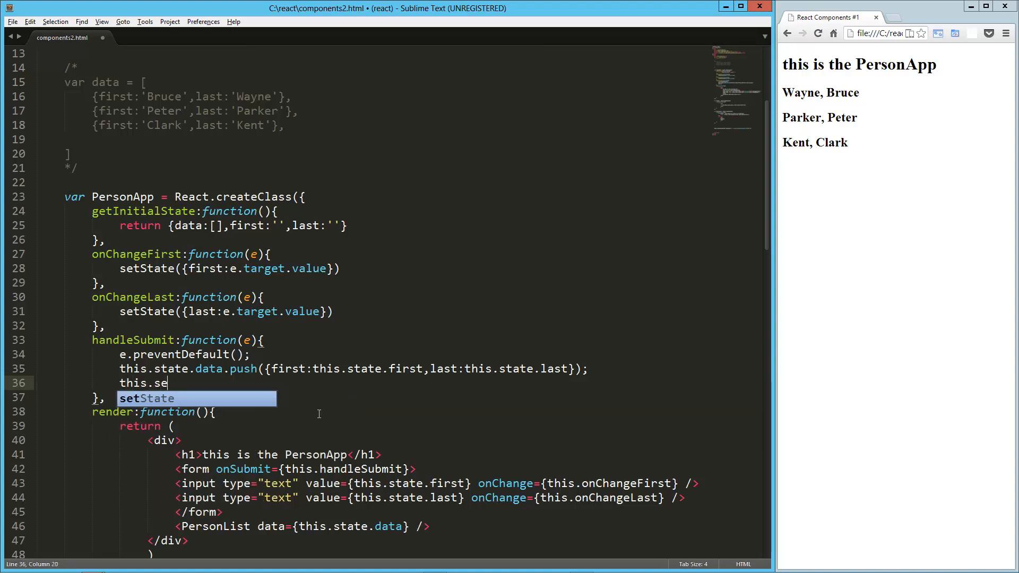
key(Tab)
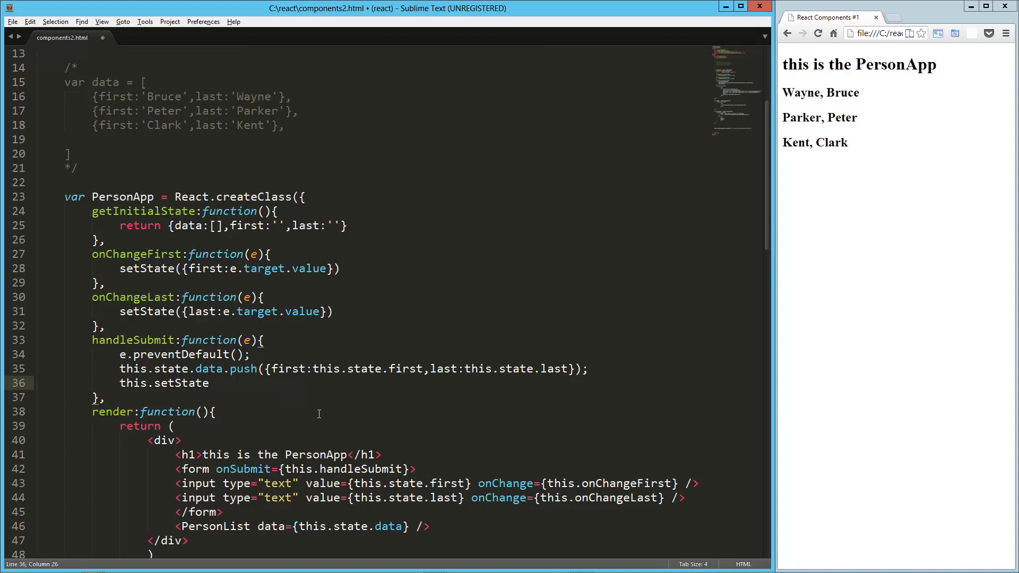
text(())
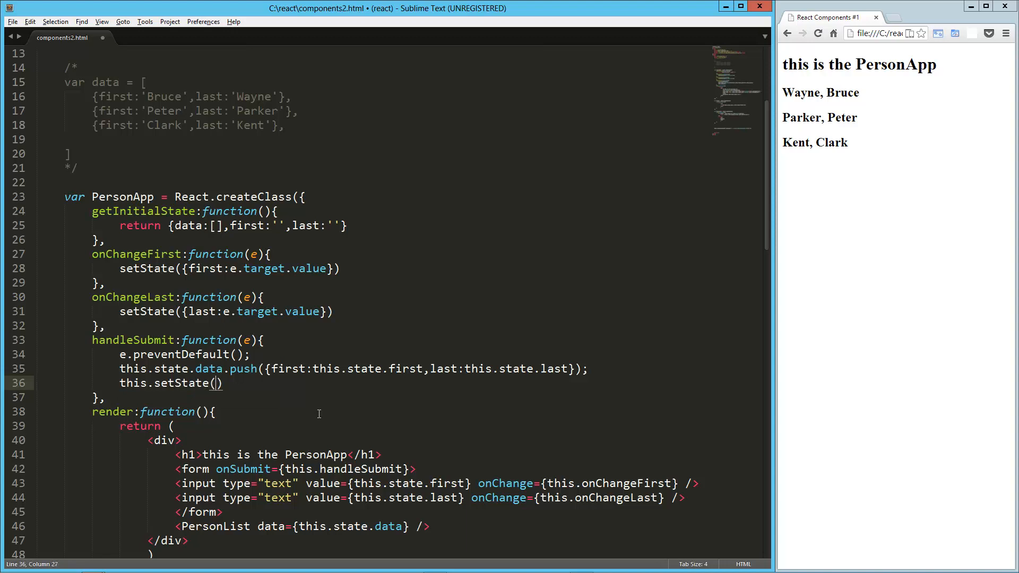
text({first)
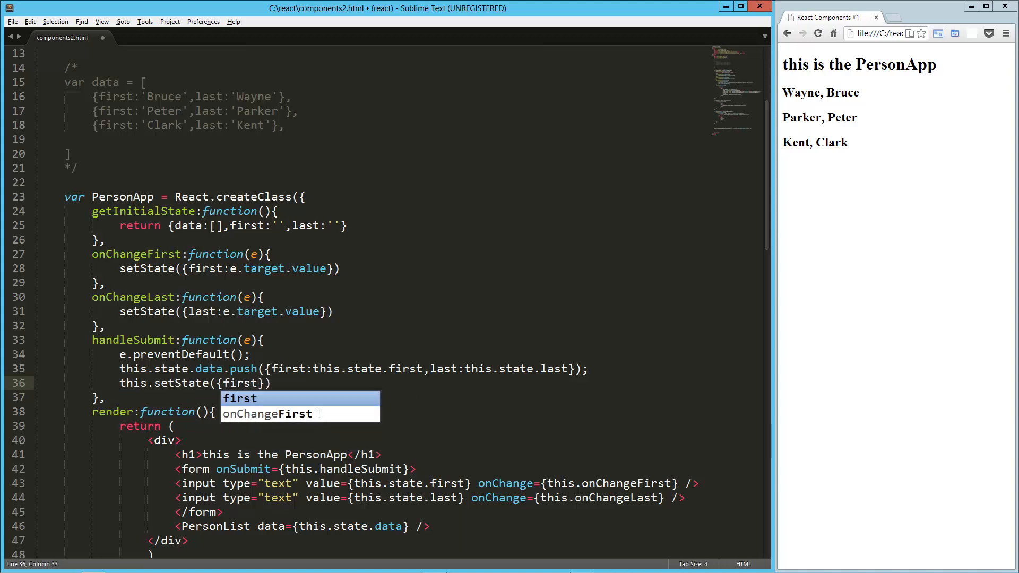
text(:'',last:')
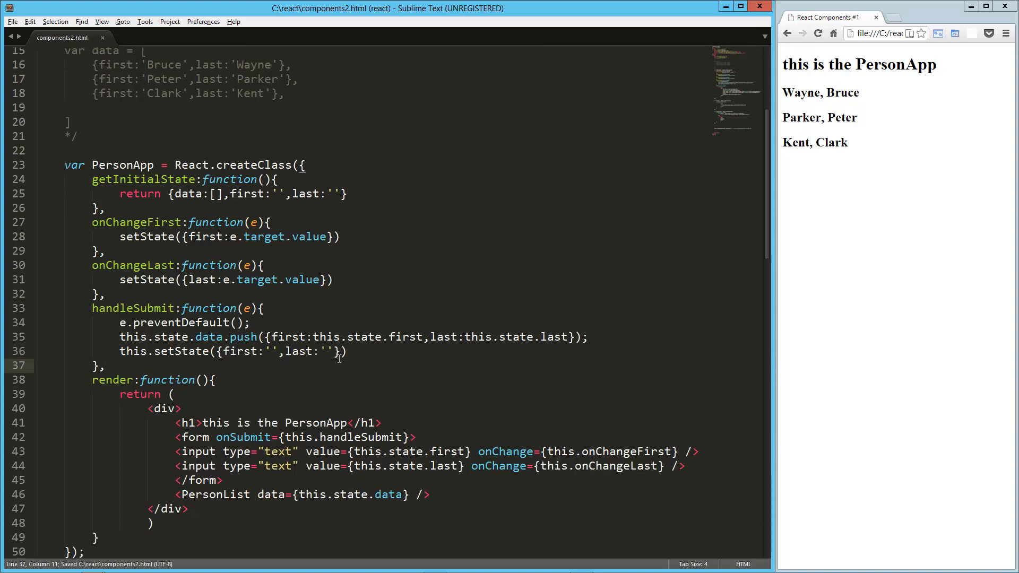
Step: Reload components2.html in Chrome to show the two empty name inputs
scroll(down, 3)
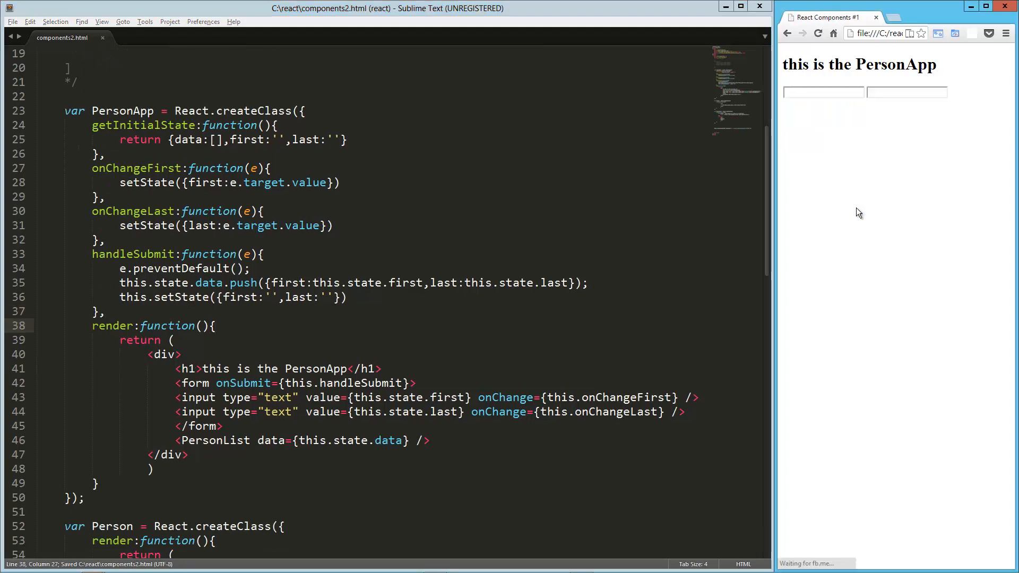
click(822, 92)
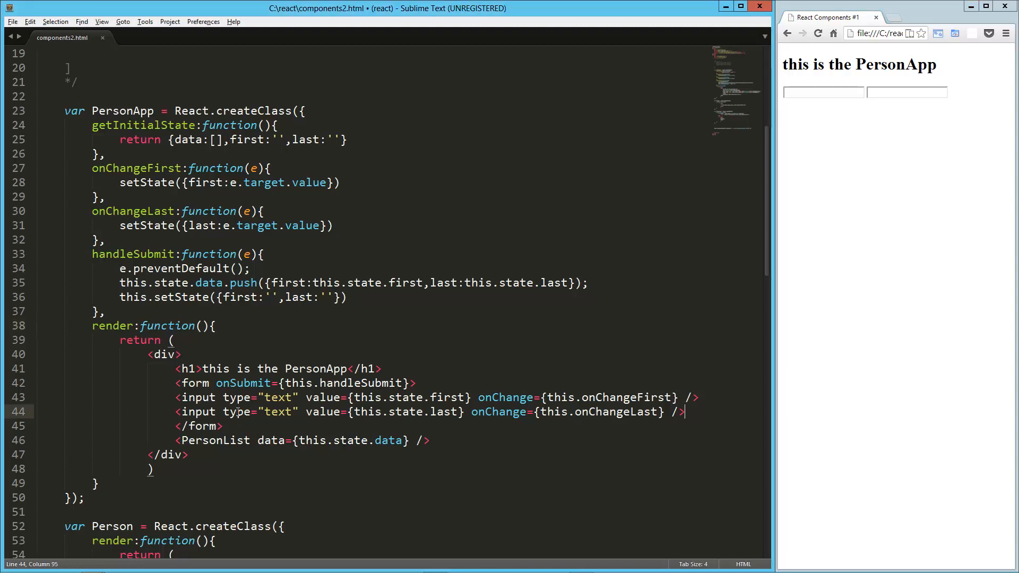
Step: Add <button>Add</button> after the last-name input and test entering Bruce Wayne
text(button>Add)
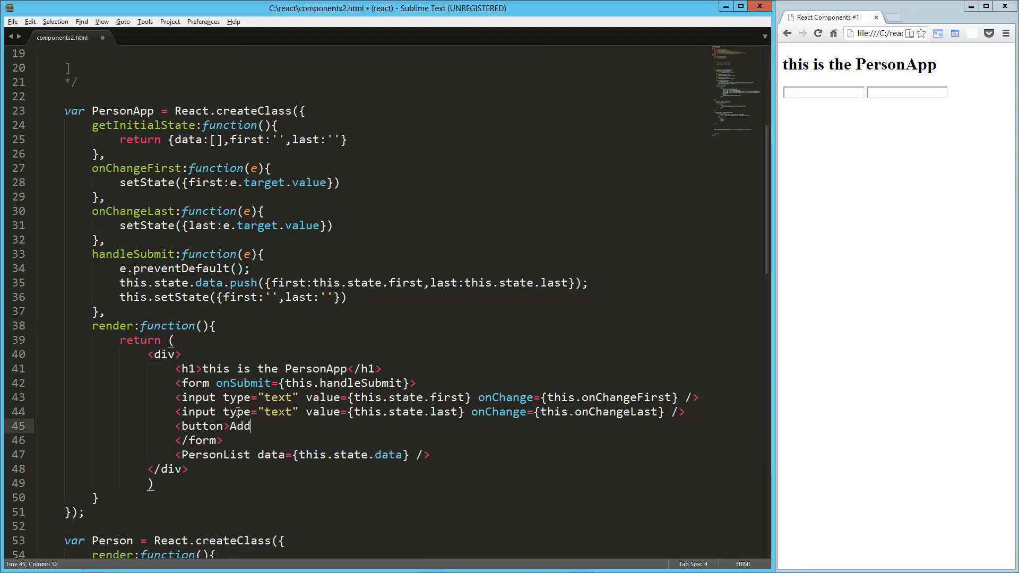
text(</button>)
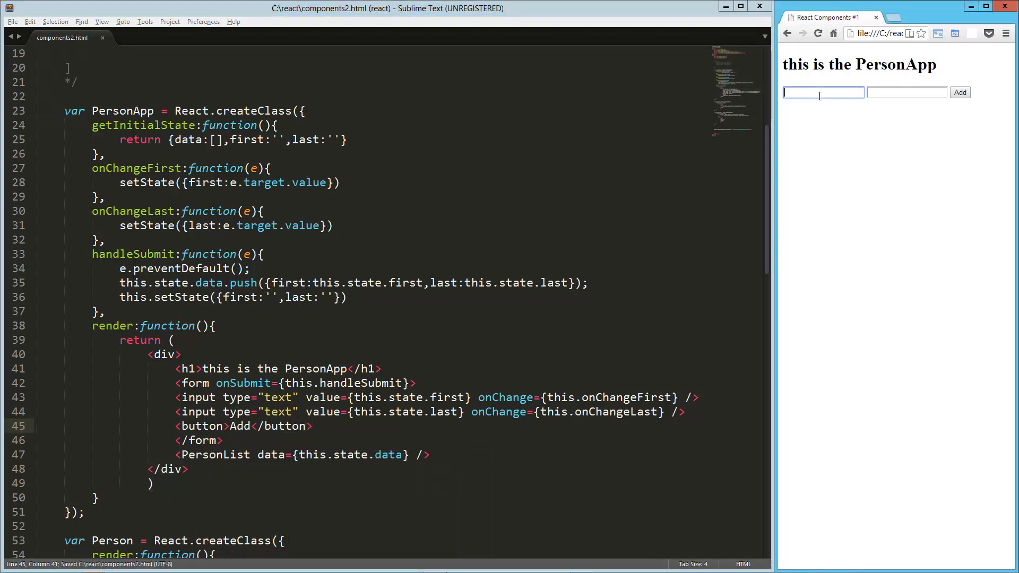
text(Wayne)
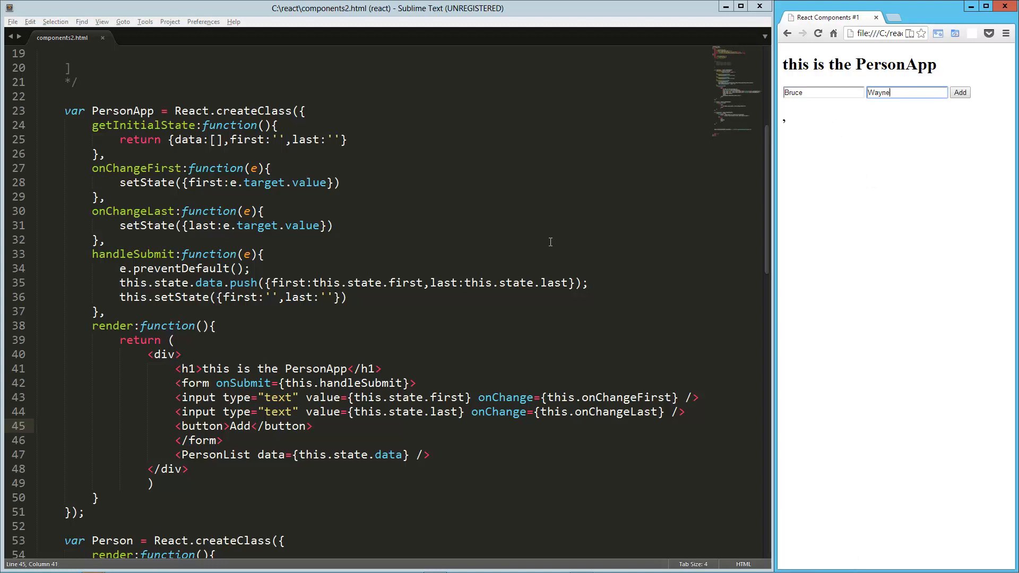
mouse_move(344, 332)
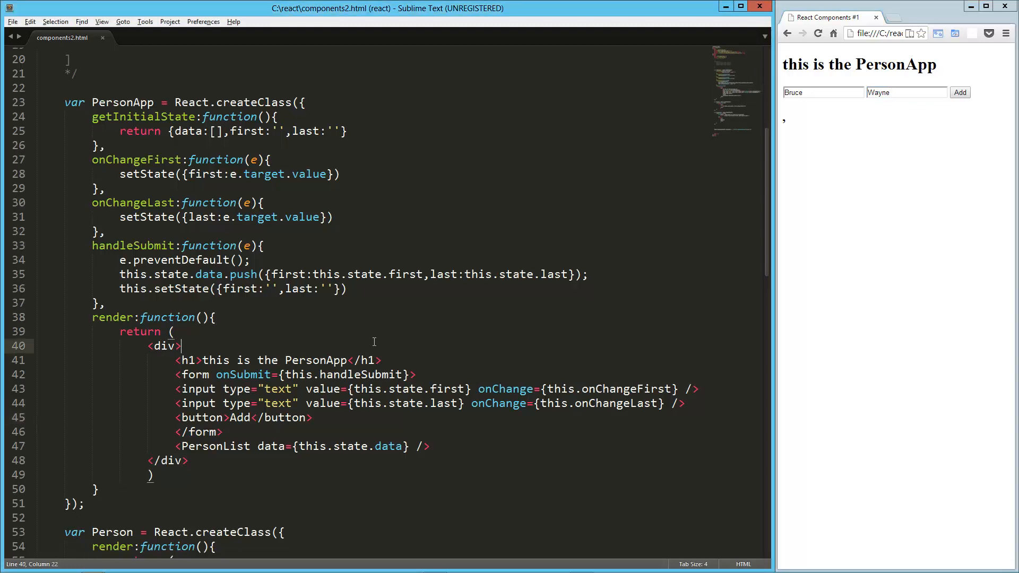
Step: Prefix setState with this. in onChangeFirst and onChangeLast, then reload the page
scroll(down, 3)
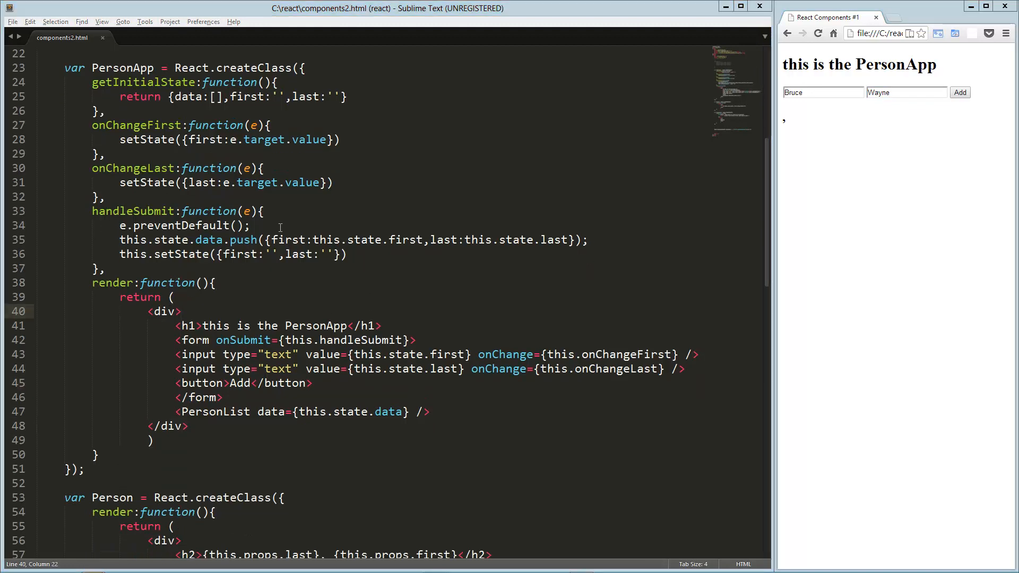
text(this.)
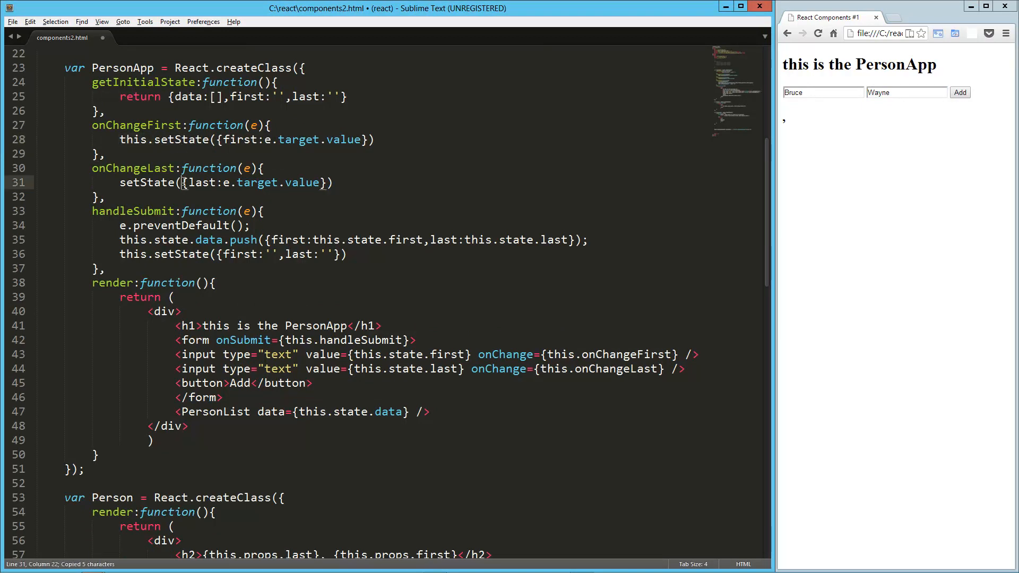
text(this.)
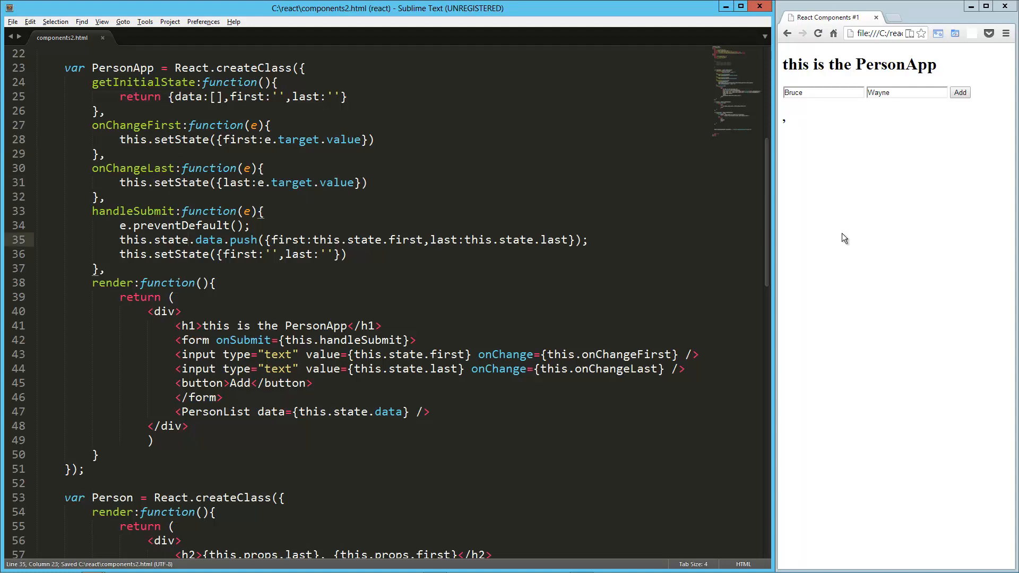
click(959, 92)
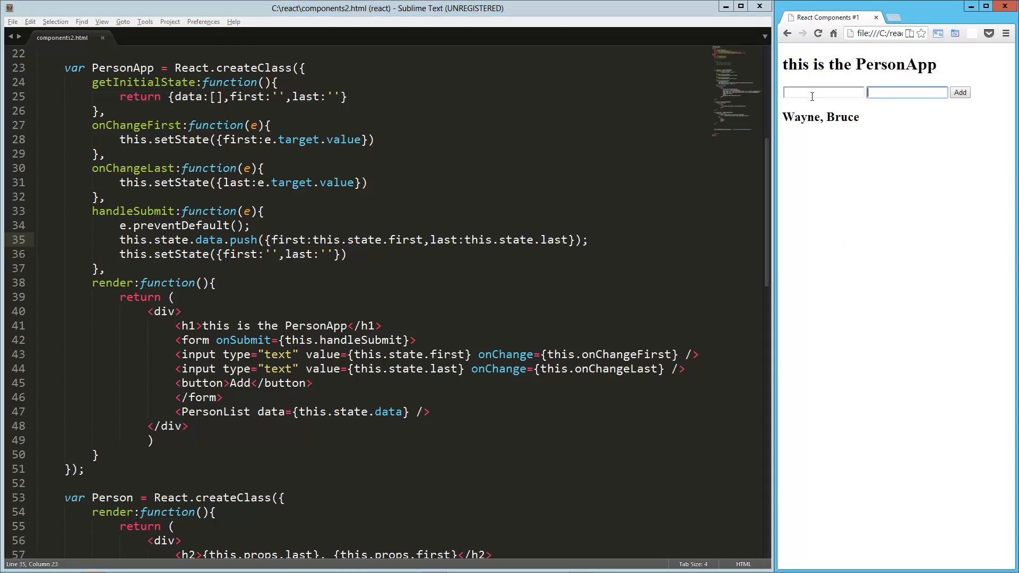
Step: Enter Peter Parker in the first and last name inputs and add him to the list
text(Pet)
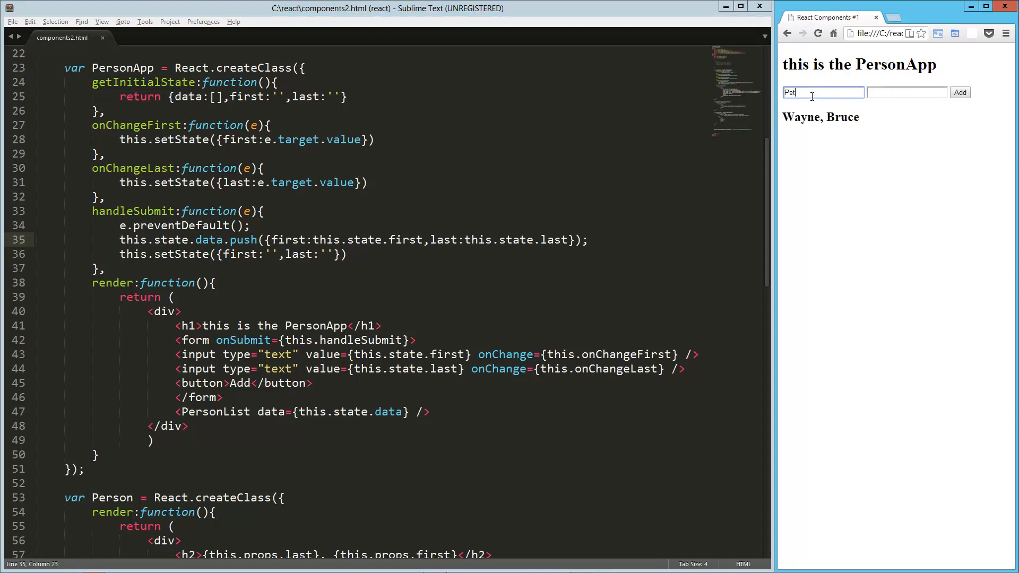
click(960, 93)
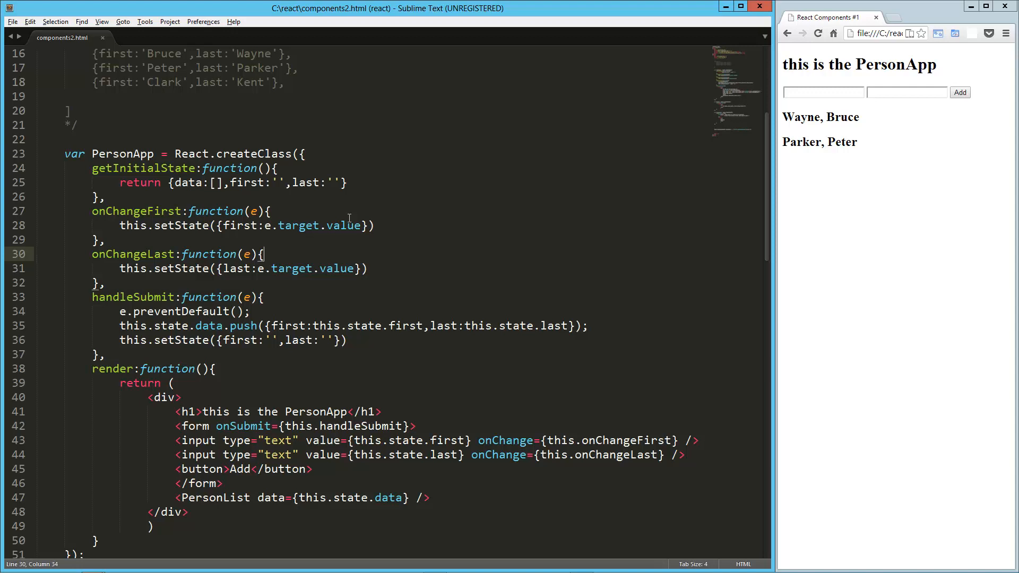
scroll(down, 3)
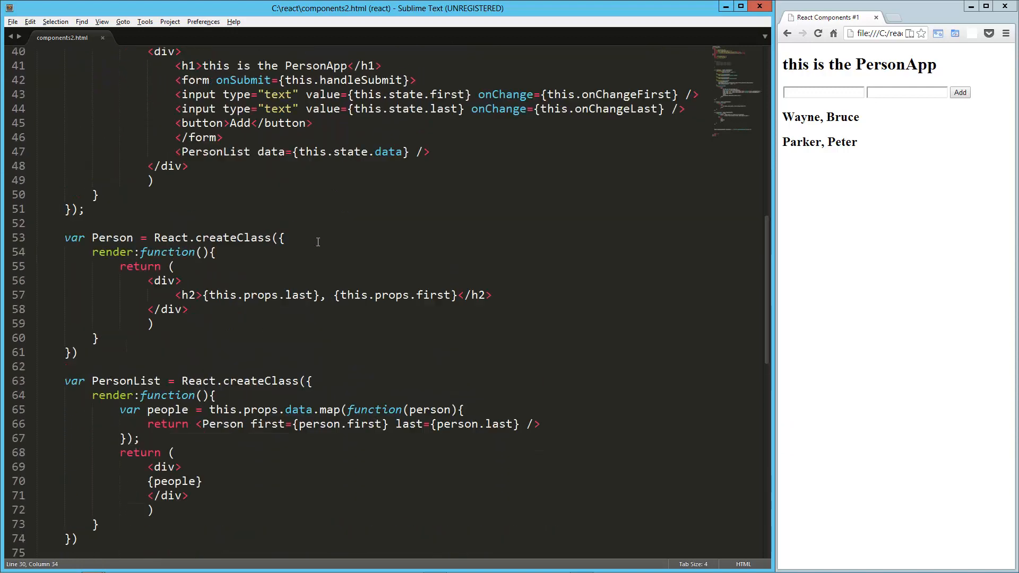